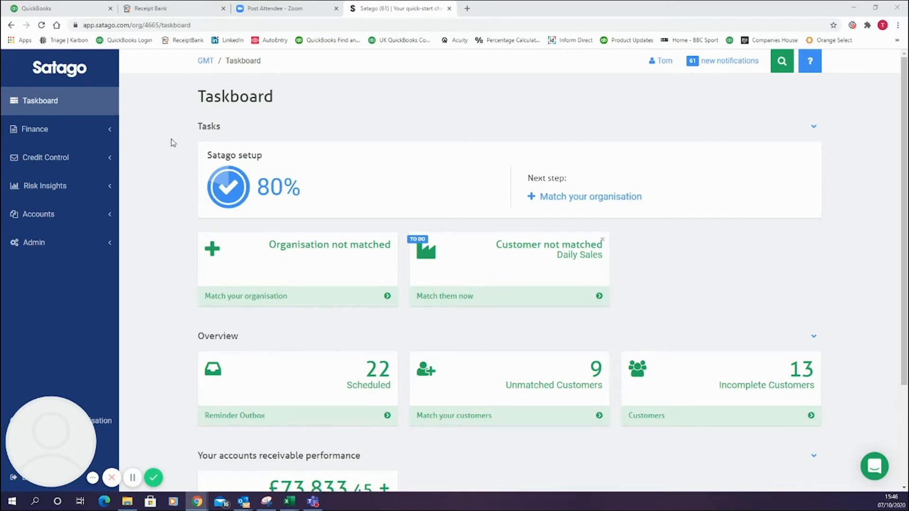
mouse_move(243, 168)
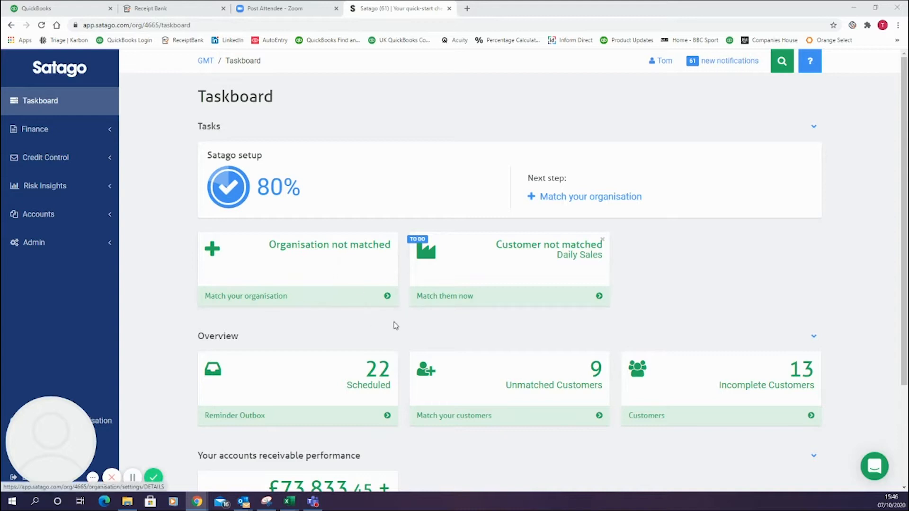
Step: Scroll through the Unmatched Customers list, then return to the Taskboard
scroll("down", 3)
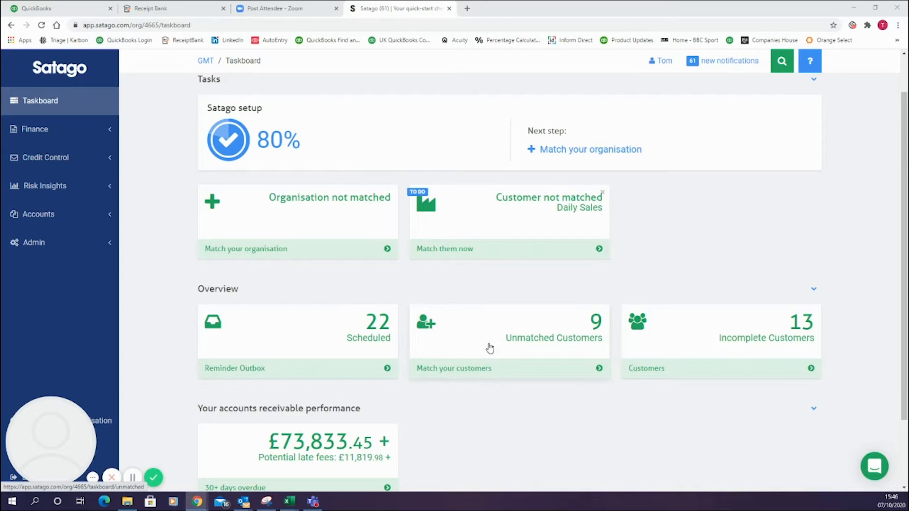
scroll("down", 3)
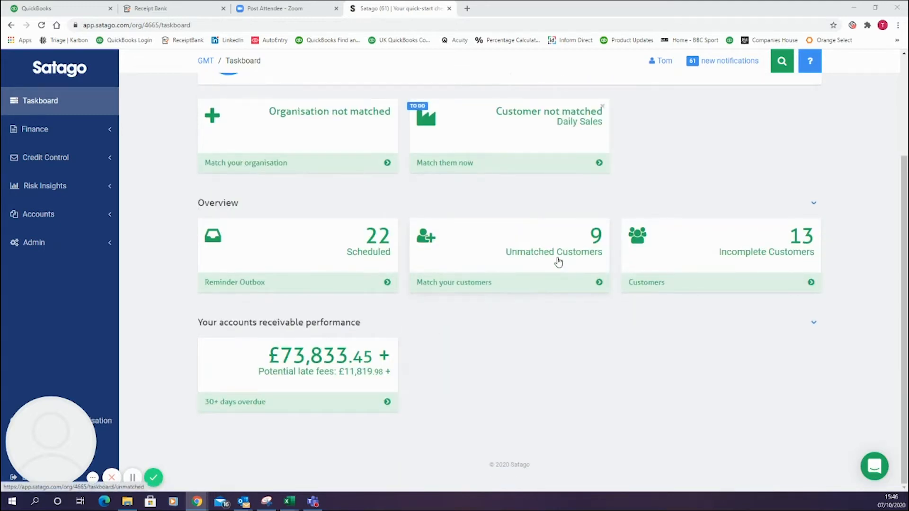
mouse_move(752, 275)
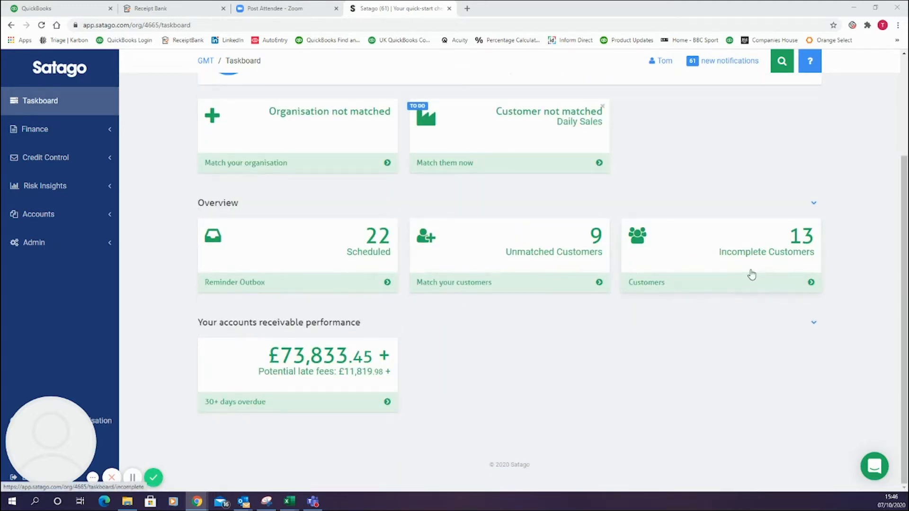
mouse_move(751, 274)
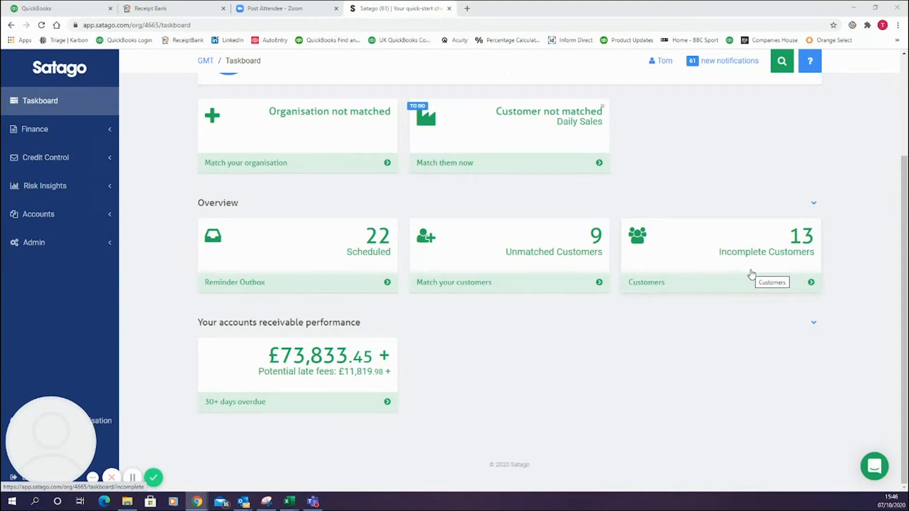
mouse_move(625, 250)
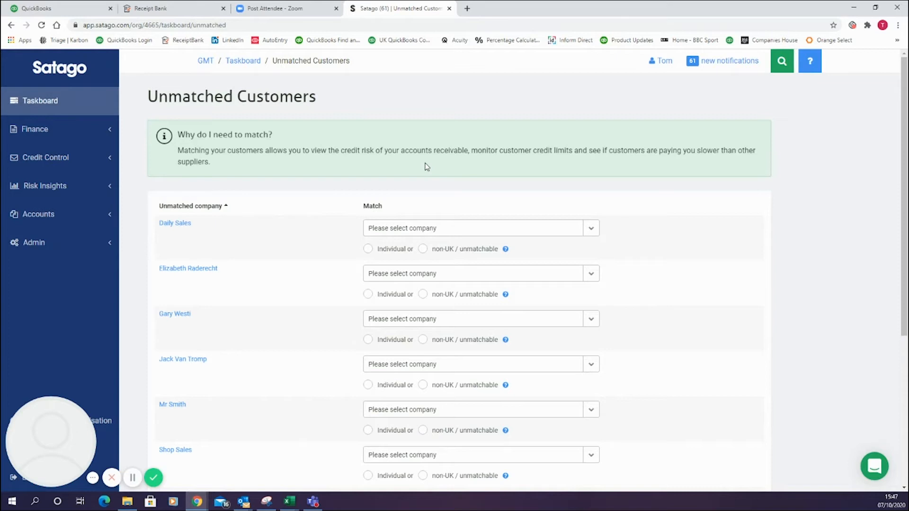
mouse_move(352, 252)
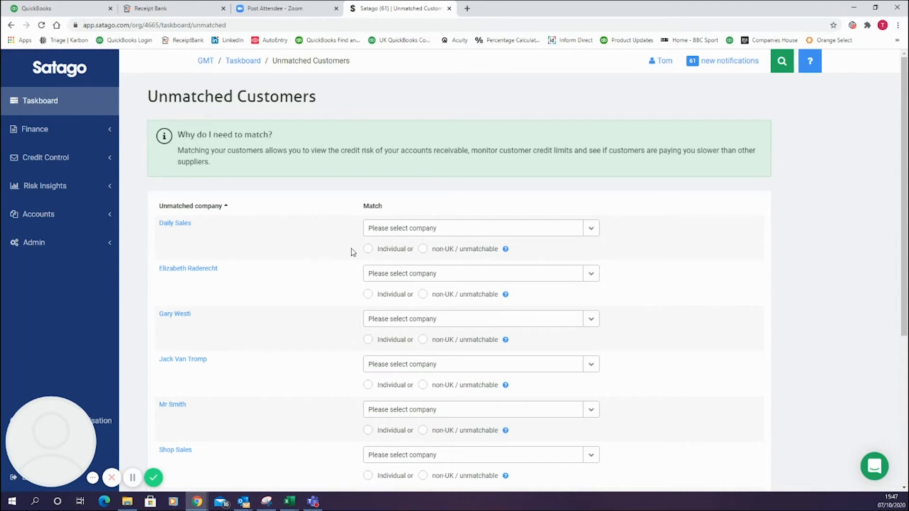
mouse_move(127, 154)
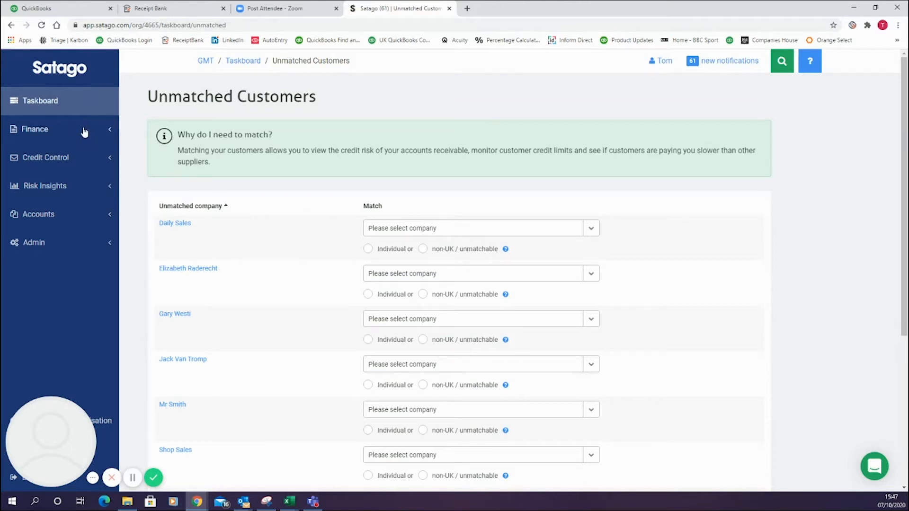
left_click(39, 100)
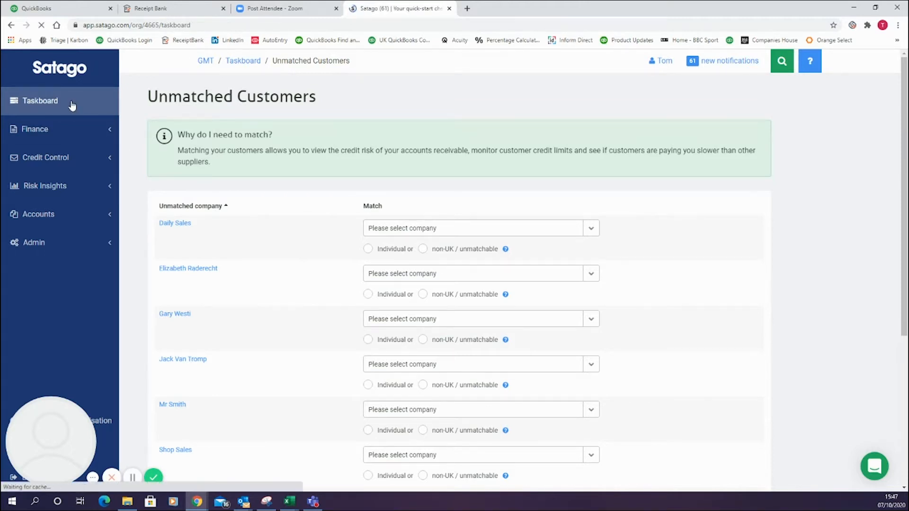
Step: Go to Finance > Eligible Invoices to see the invoice finance requirements
left_click(39, 100)
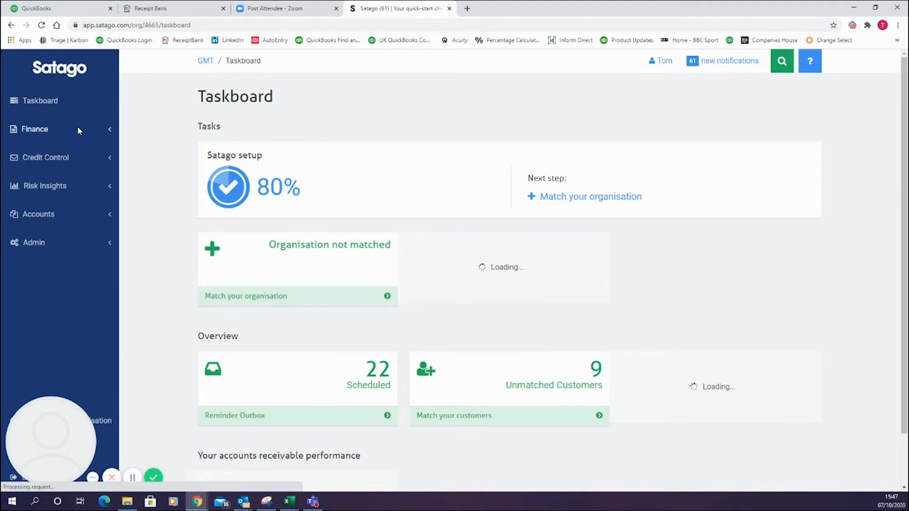
left_click(34, 129)
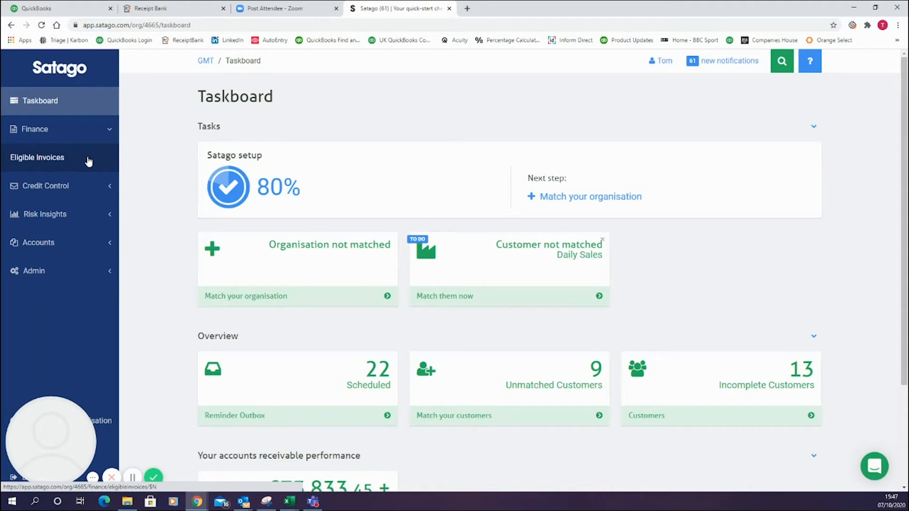
mouse_move(62, 161)
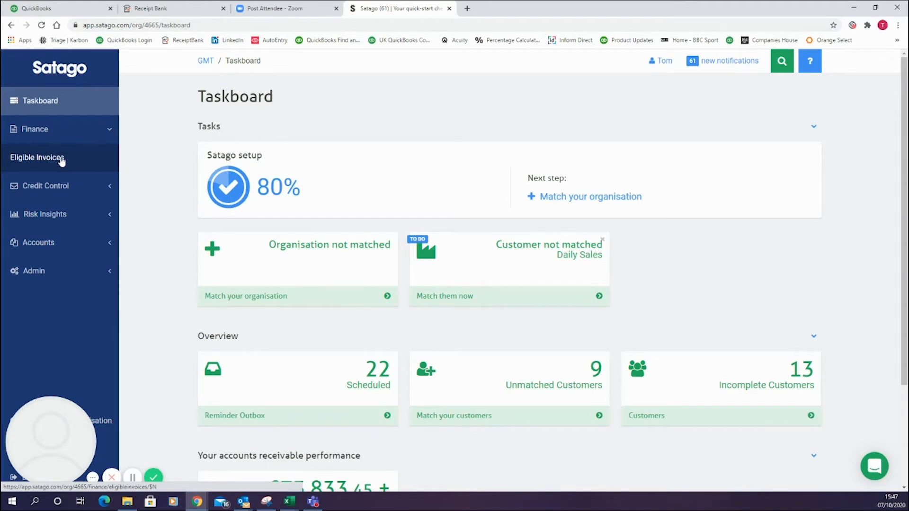
left_click(37, 158)
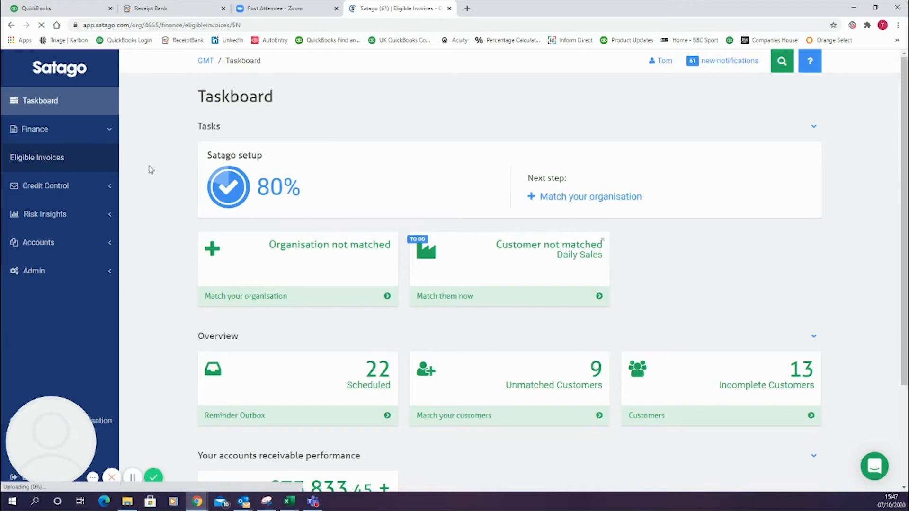
left_click(37, 157)
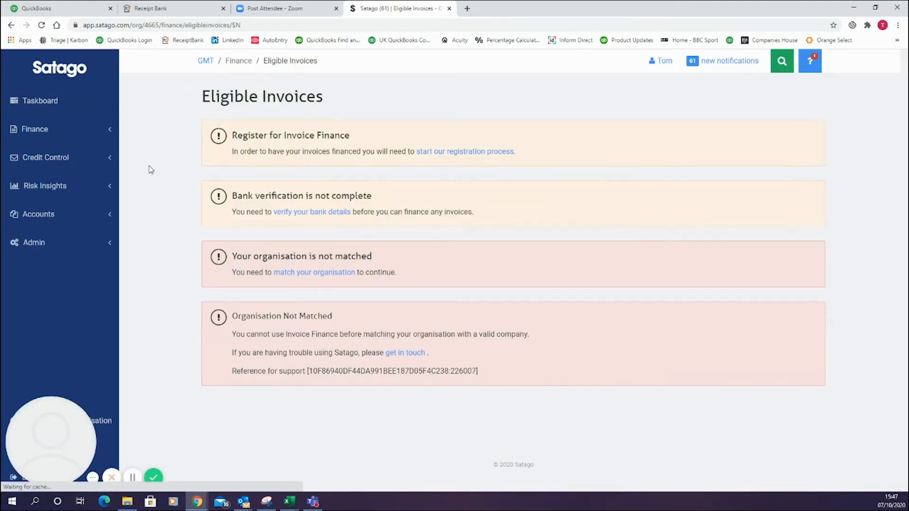
left_click(34, 129)
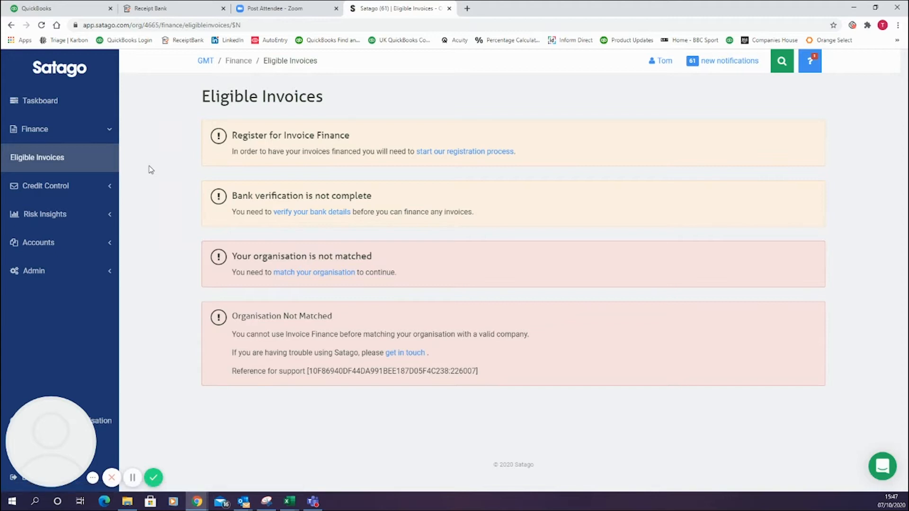
mouse_move(439, 210)
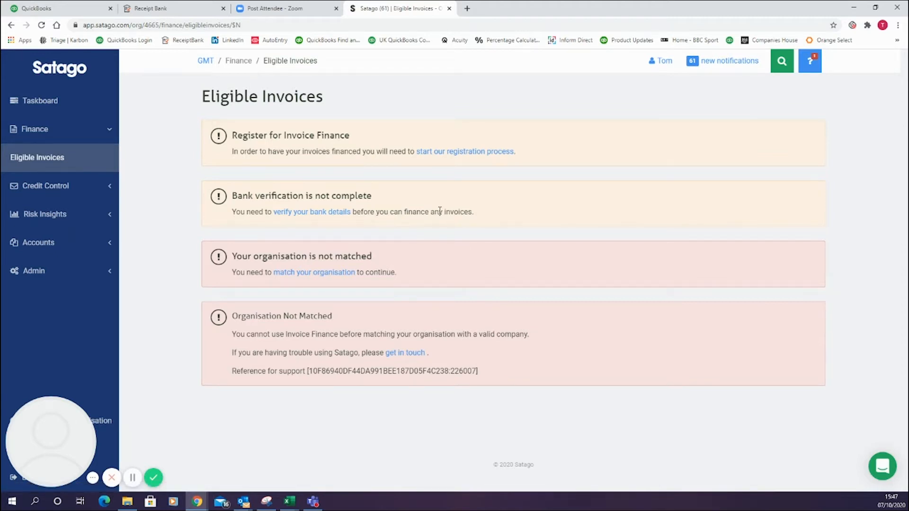
mouse_move(284, 188)
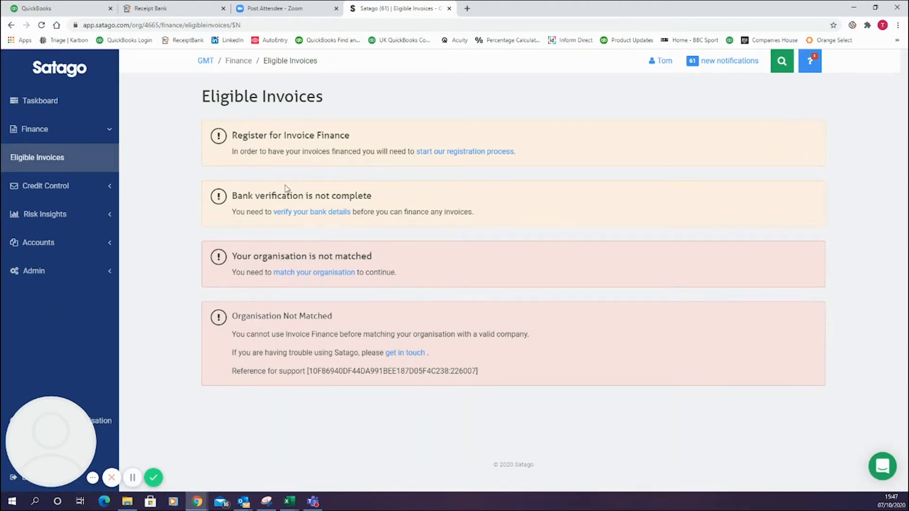
Step: View the Credit Control Outbox of reminders scheduled for 13 October 2020
left_click(45, 157)
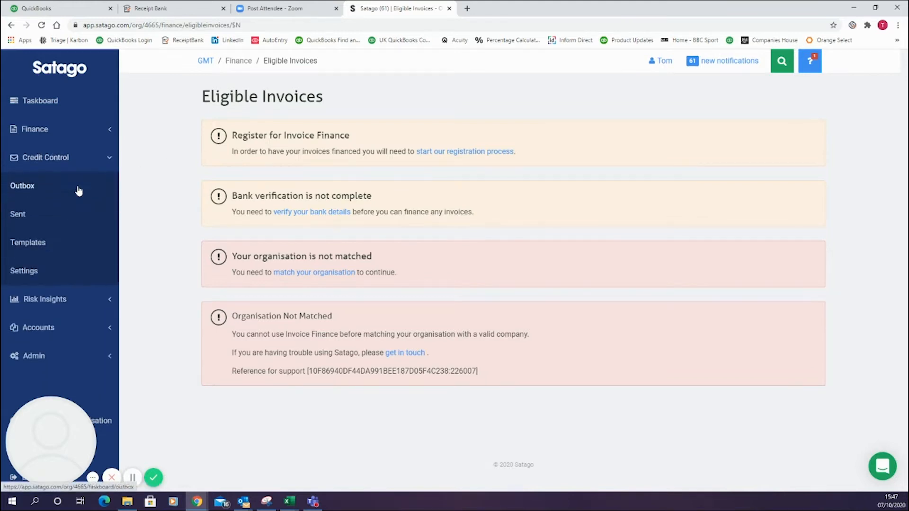
left_click(22, 186)
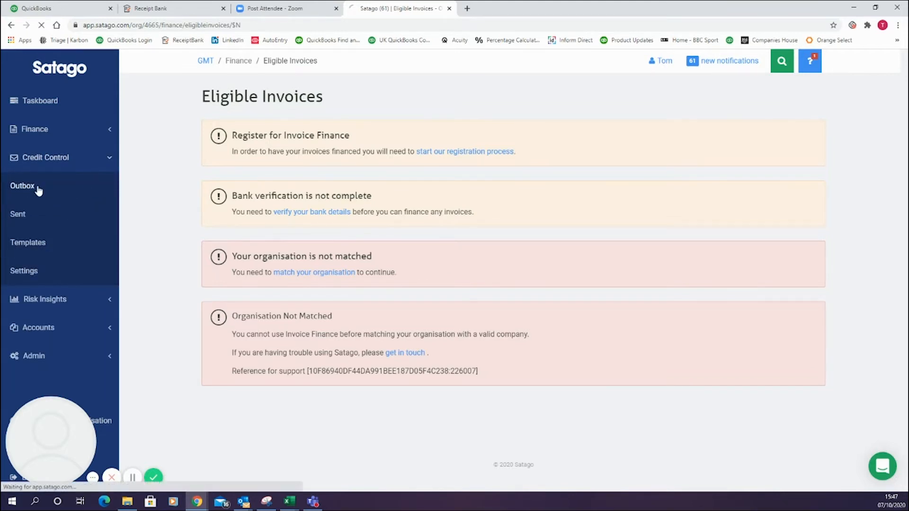
left_click(23, 186)
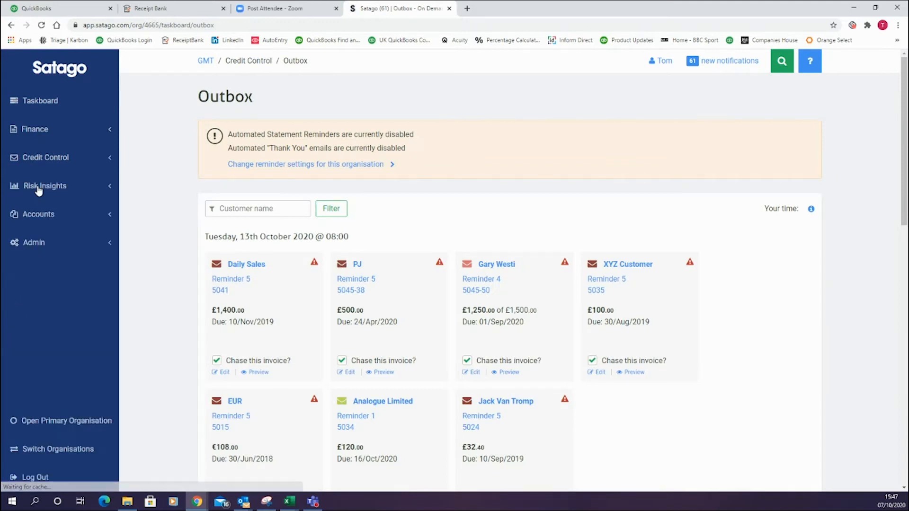
left_click(45, 157)
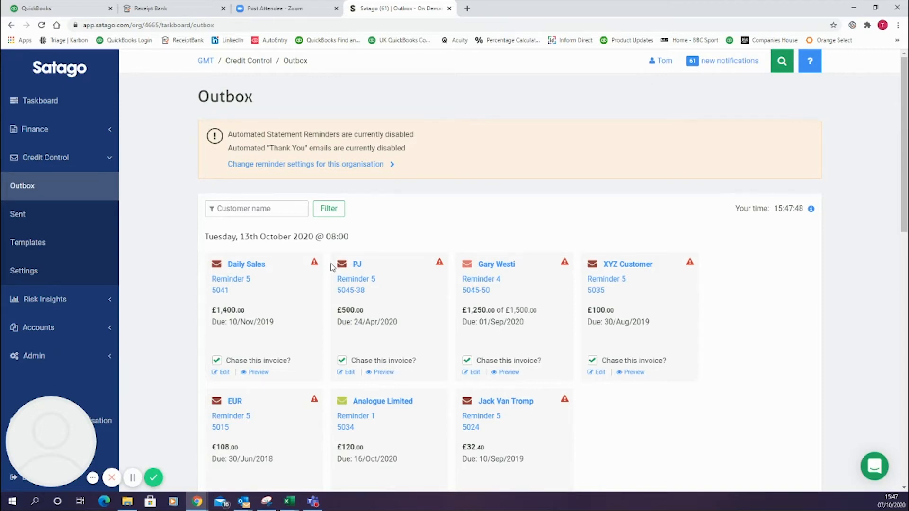
mouse_move(390, 314)
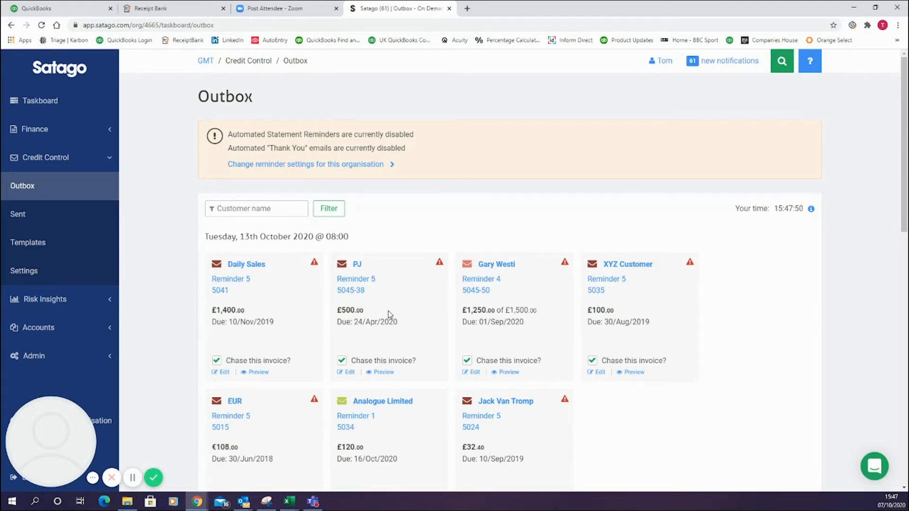
scroll("down", 3)
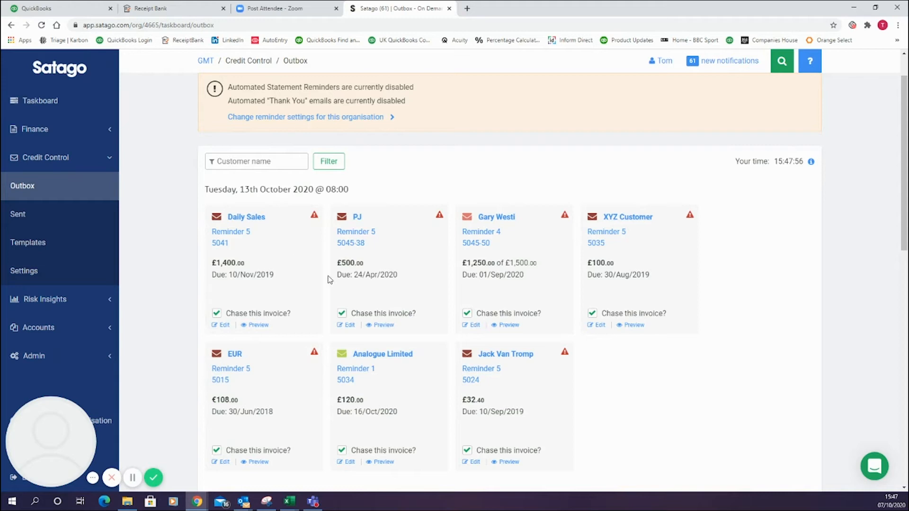
mouse_move(262, 309)
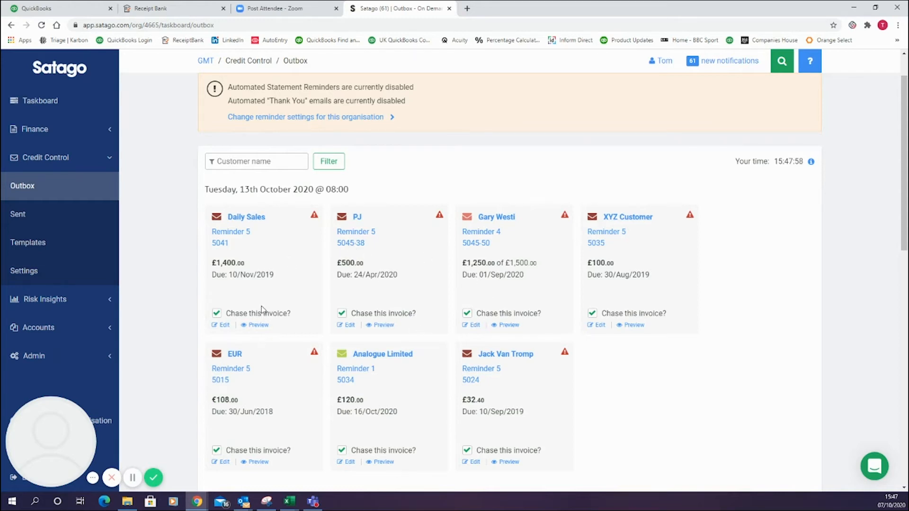
left_click(258, 325)
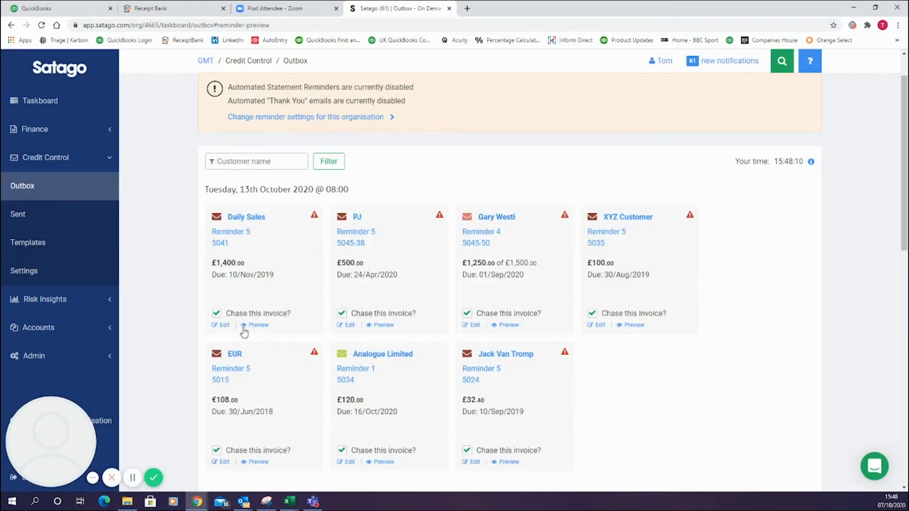
left_click(216, 313)
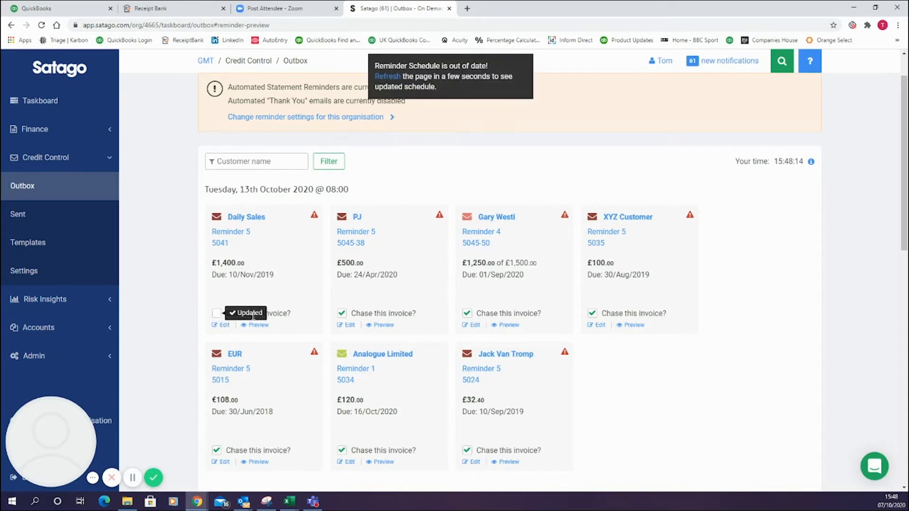
left_click(217, 313)
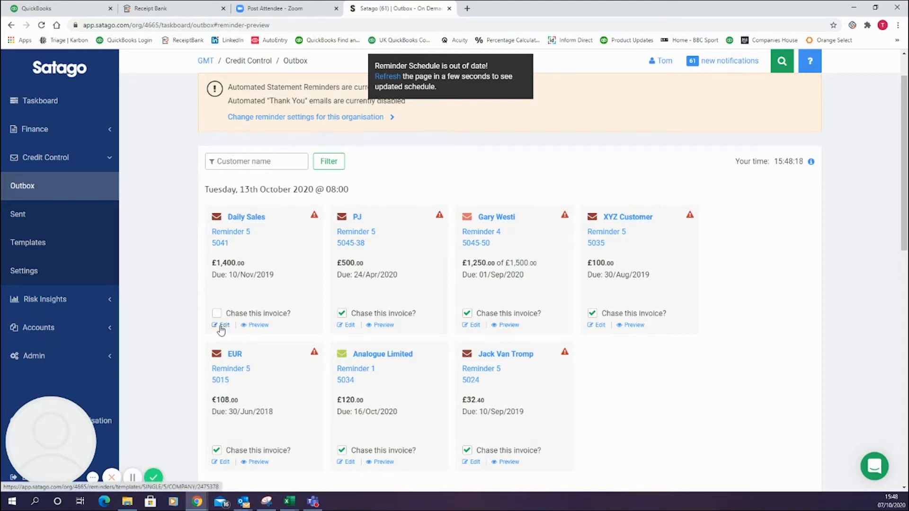
mouse_move(278, 331)
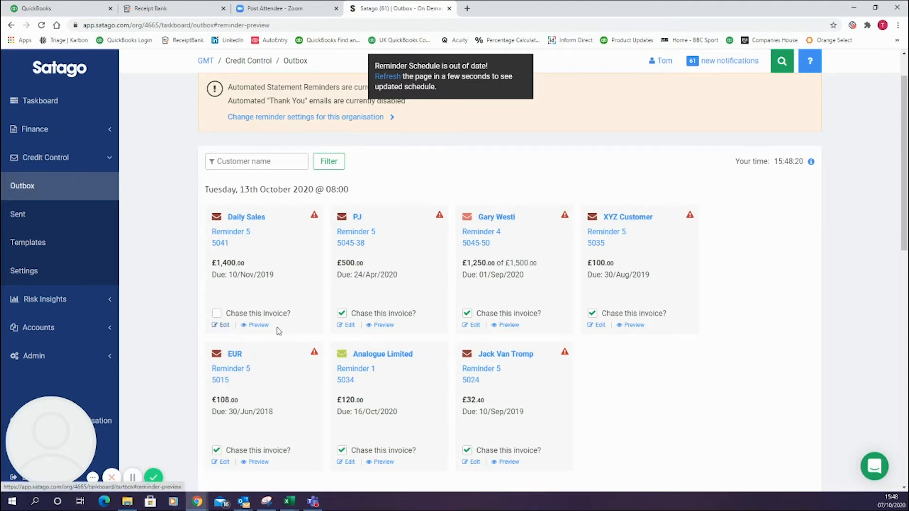
scroll("down", 3)
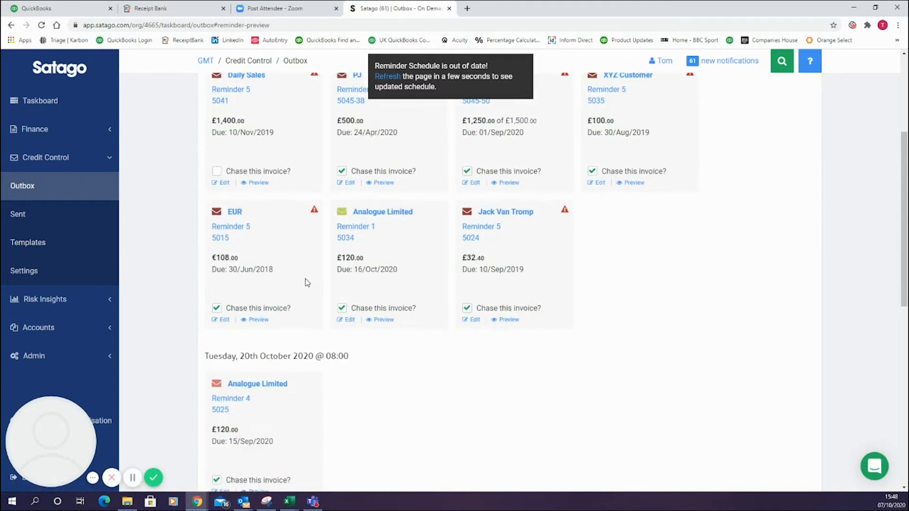
scroll("down", 3)
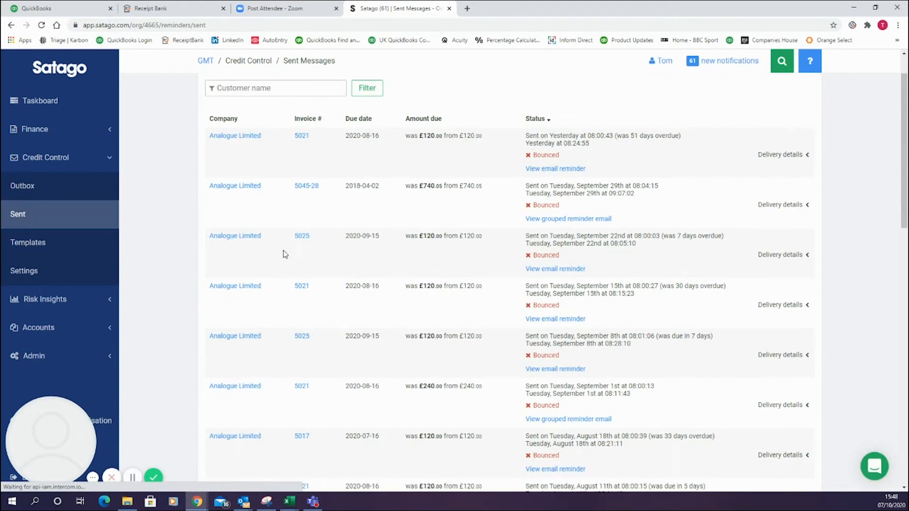
Step: Scroll the Sent Messages of bounced Analogue Limited reminders, then go to Templates
scroll("down", 3)
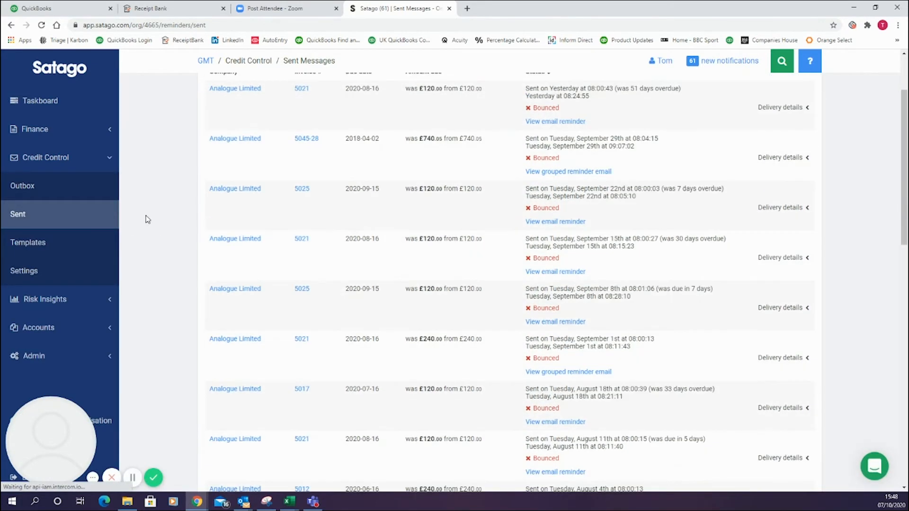
left_click(28, 242)
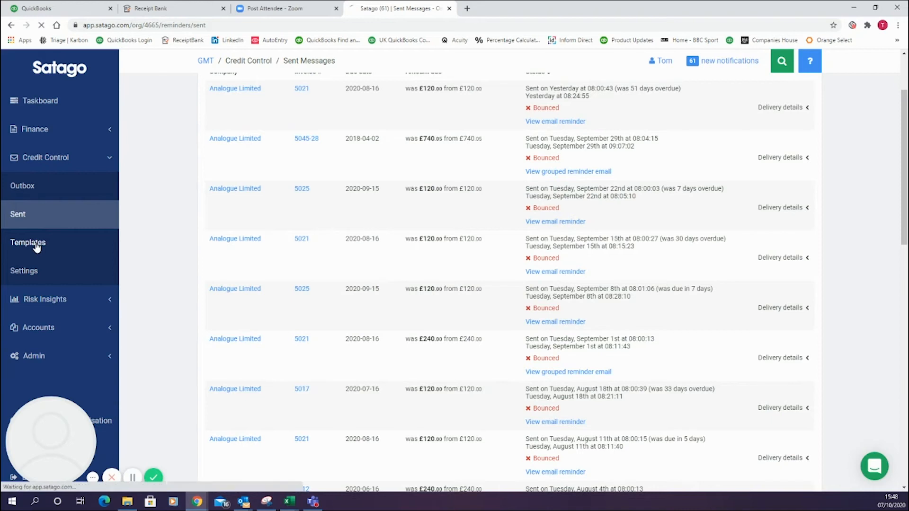
Step: Show the invoice reminder templates and read through Reminder 1
left_click(28, 243)
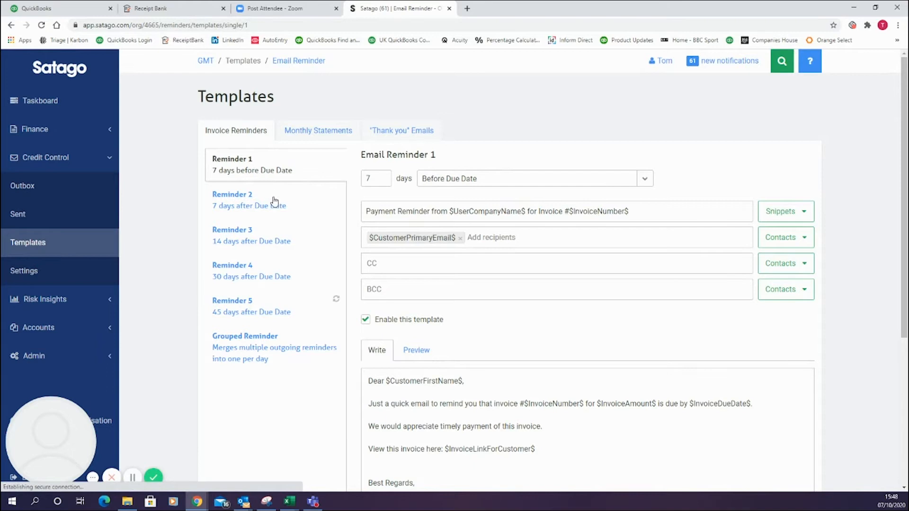
scroll("down", 3)
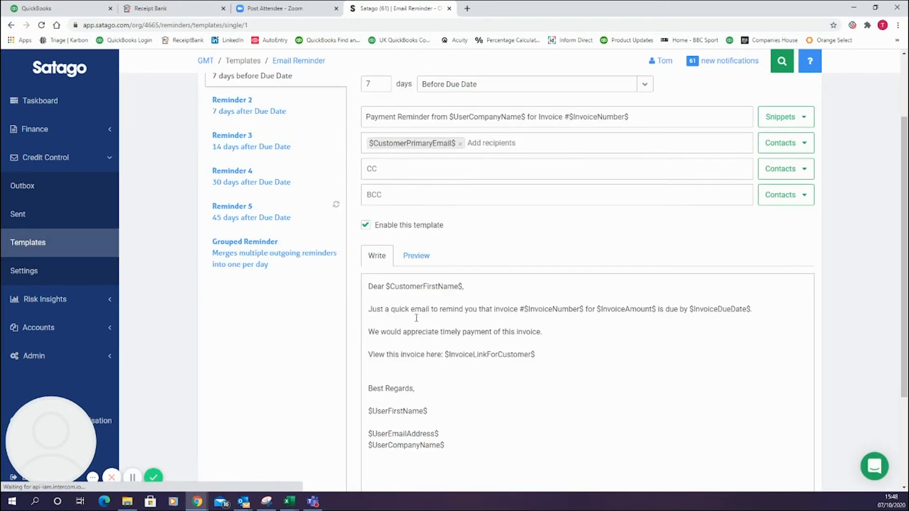
mouse_move(468, 305)
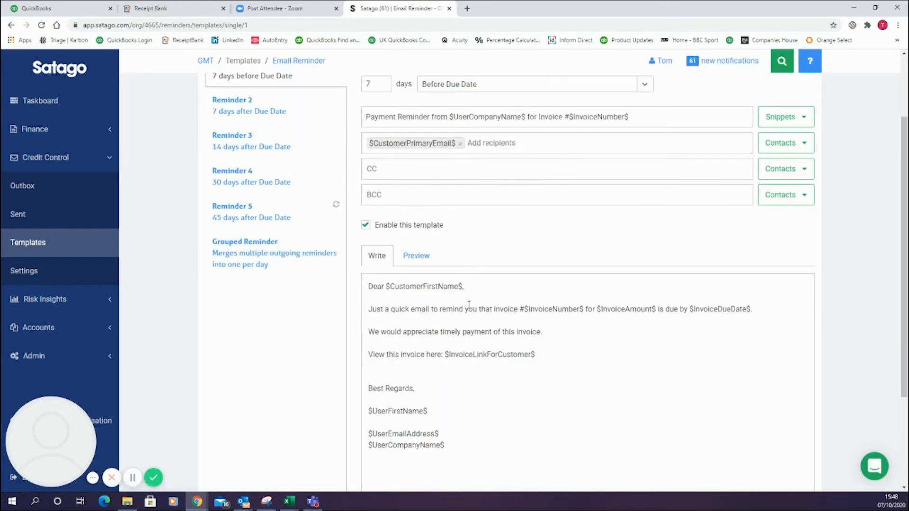
scroll("down", 3)
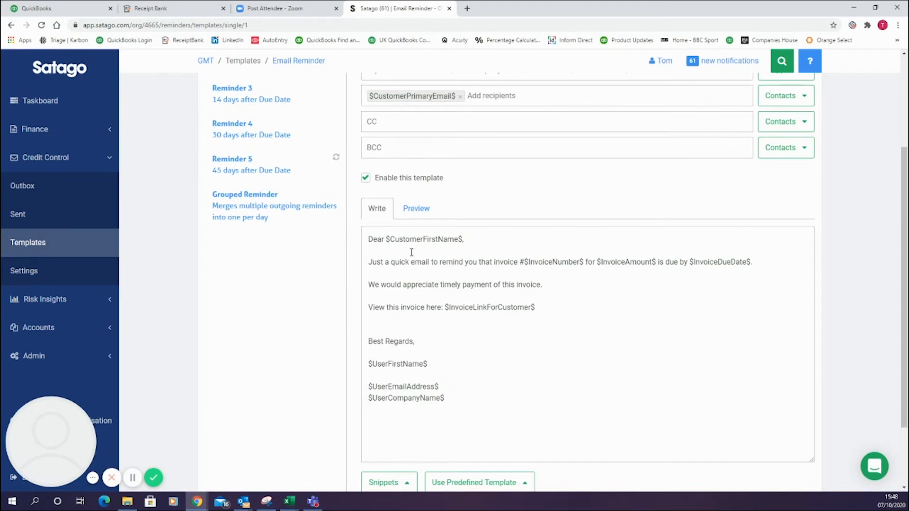
mouse_move(510, 259)
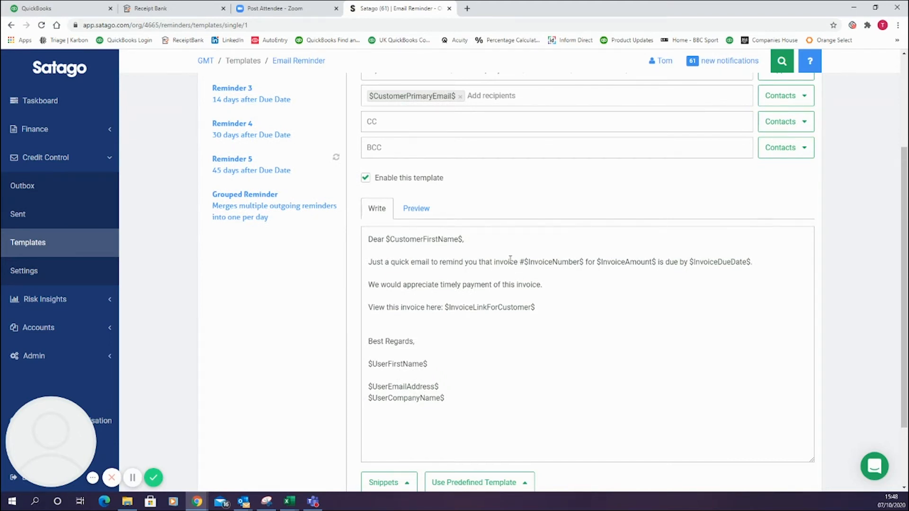
mouse_move(542, 333)
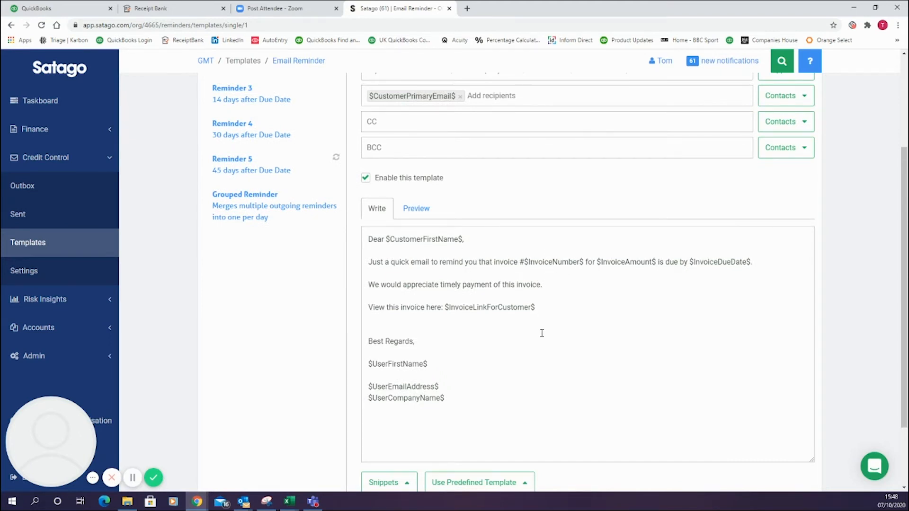
scroll("up", 3)
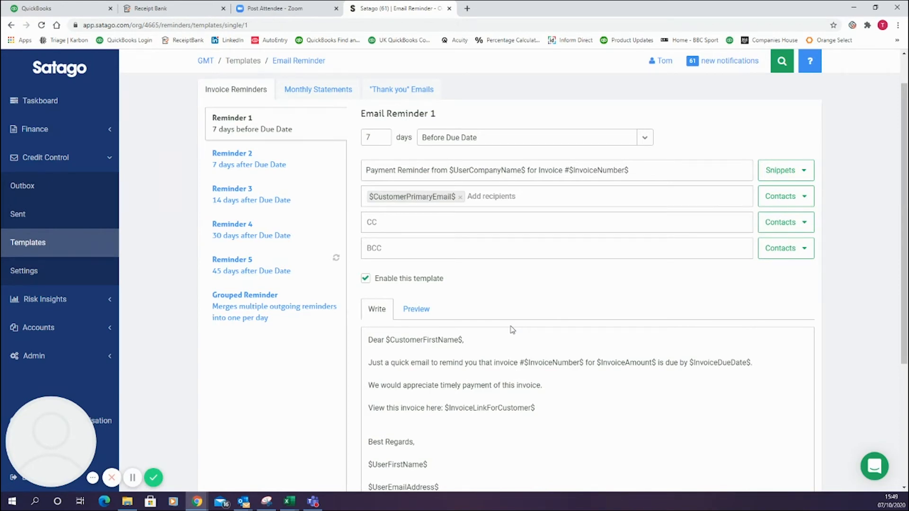
mouse_move(275, 194)
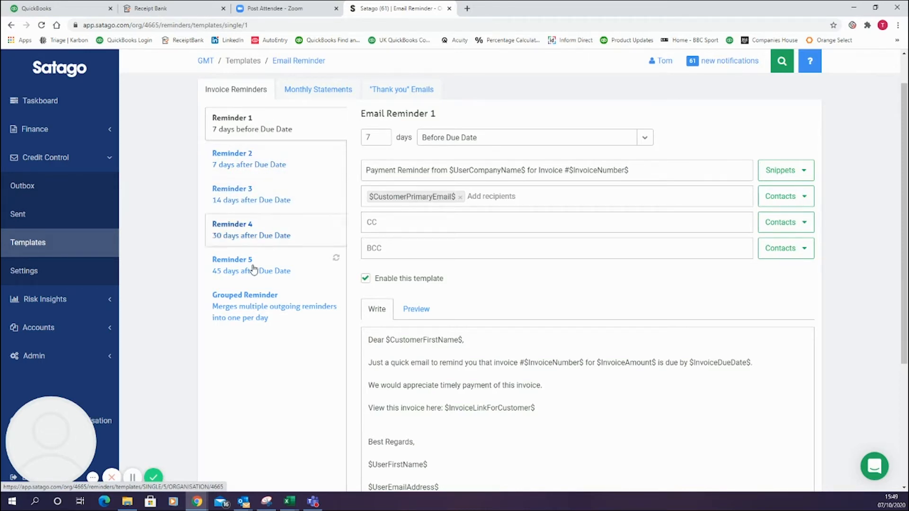
Step: View the Reminder 5 template, then switch to the Monthly Statements template
left_click(251, 265)
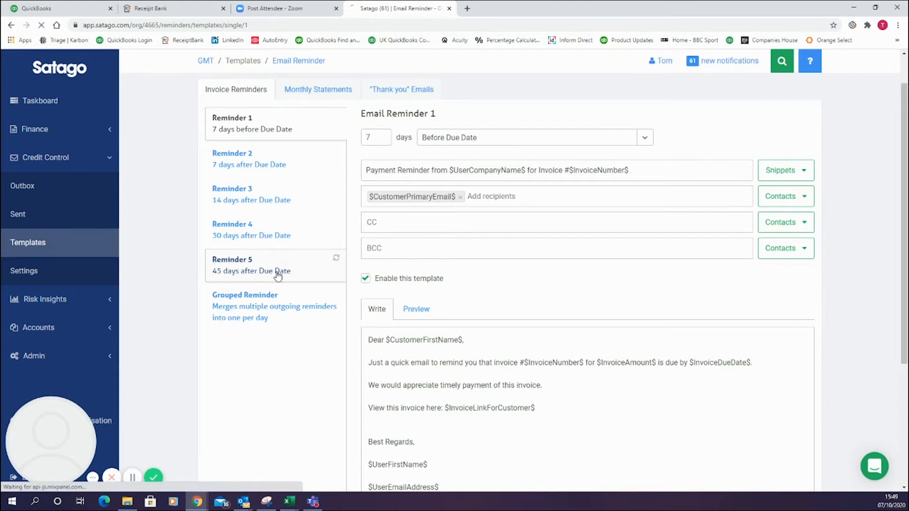
left_click(251, 265)
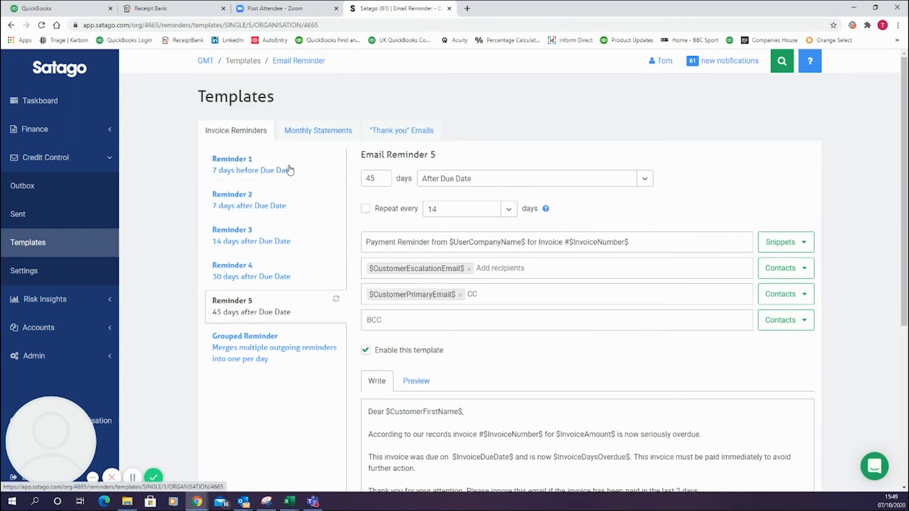
scroll("down", 3)
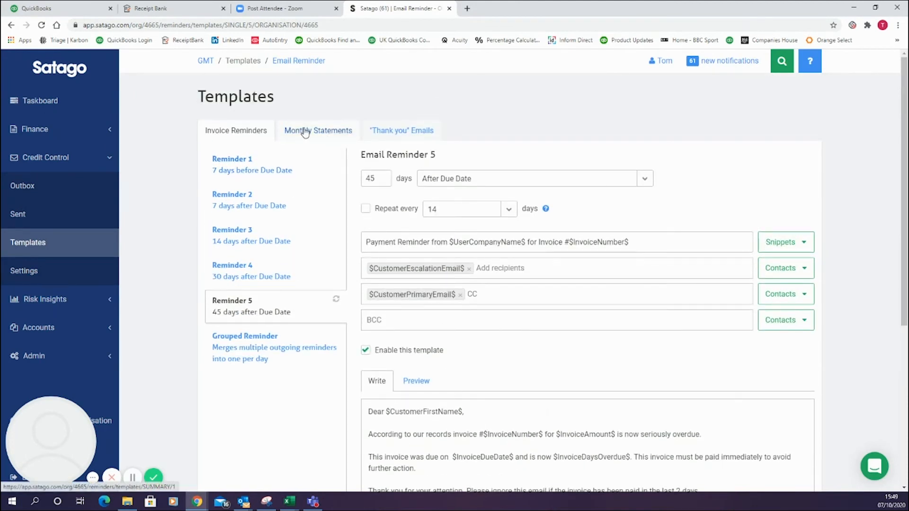
left_click(318, 130)
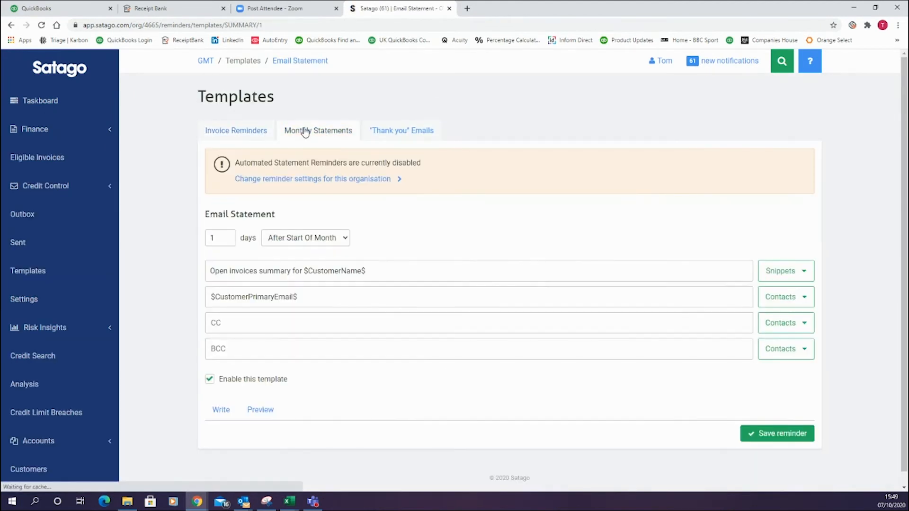
Step: Scroll through the Email Statement template, then switch to the 'Thank you' Emails templates
scroll("down", 3)
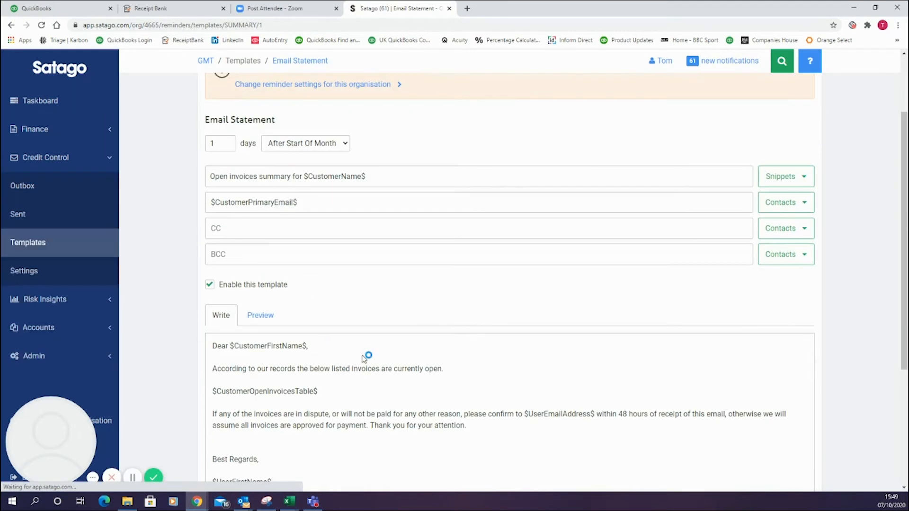
scroll("down", 3)
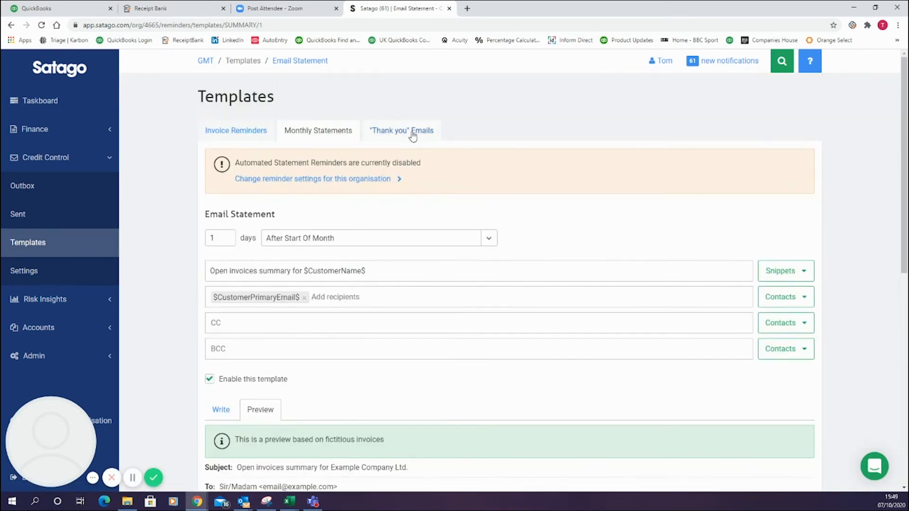
left_click(400, 130)
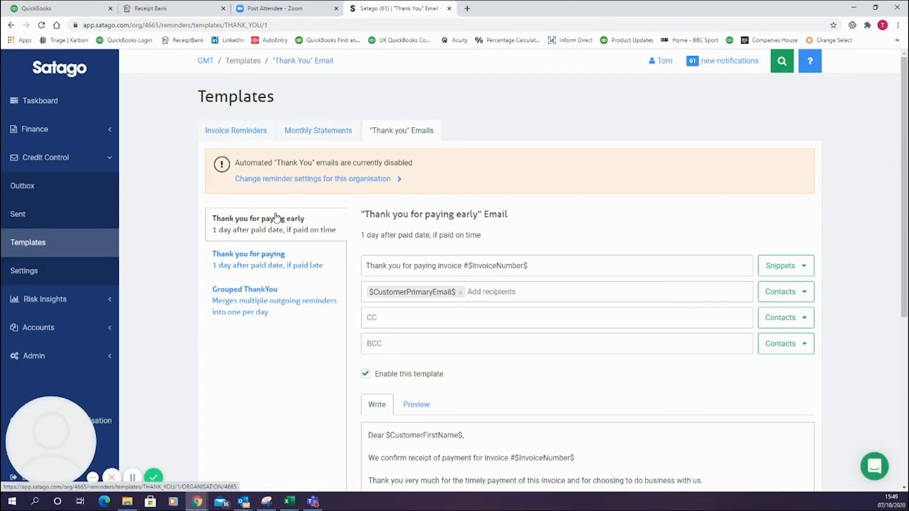
Step: Go to Credit Control > Settings for the organisation
left_click(248, 259)
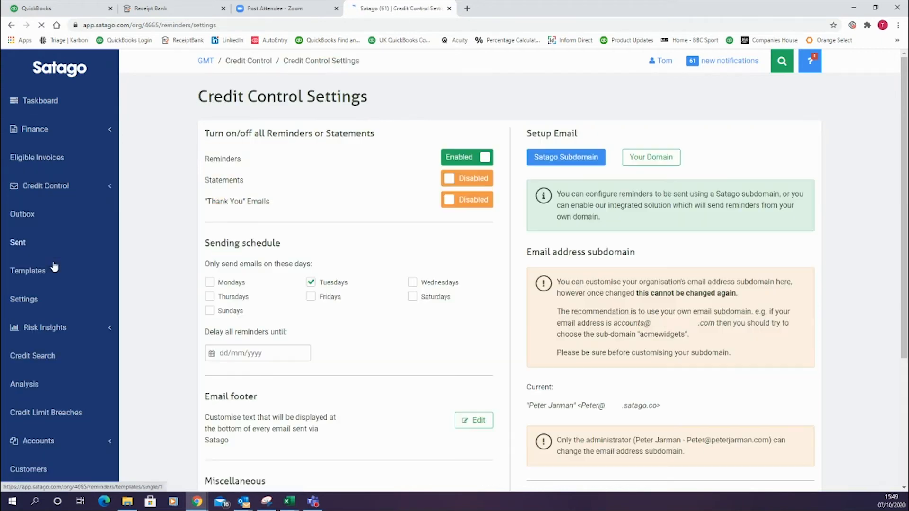
Step: Review reminder, statement and Tuesday-sending settings, then go to Risk Insights > Credit Search
scroll("down", 3)
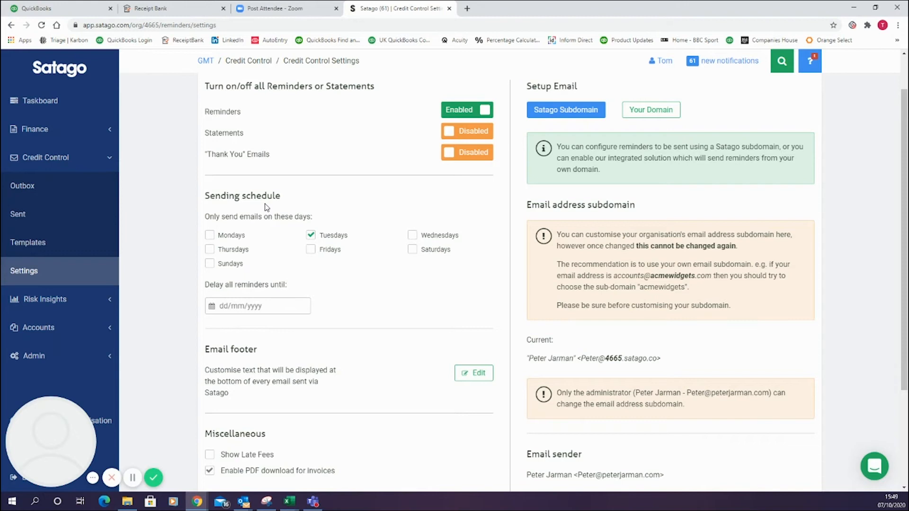
mouse_move(380, 264)
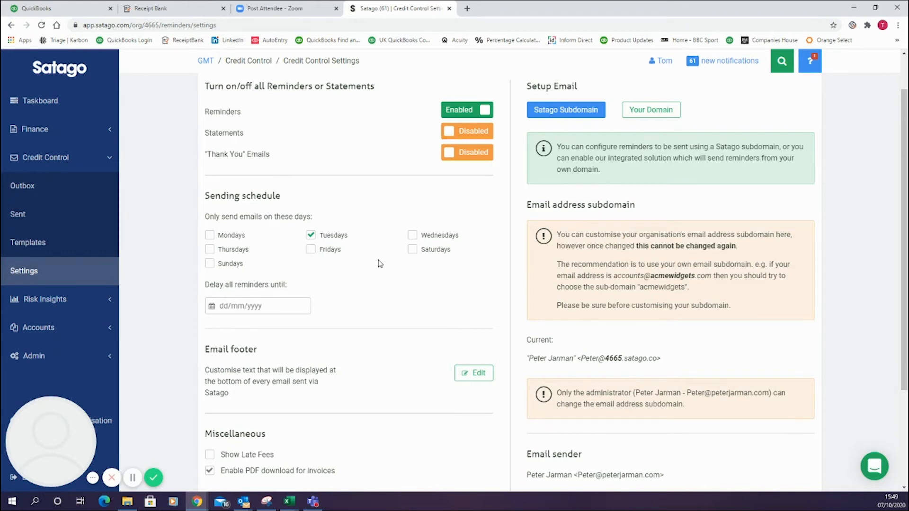
mouse_move(313, 256)
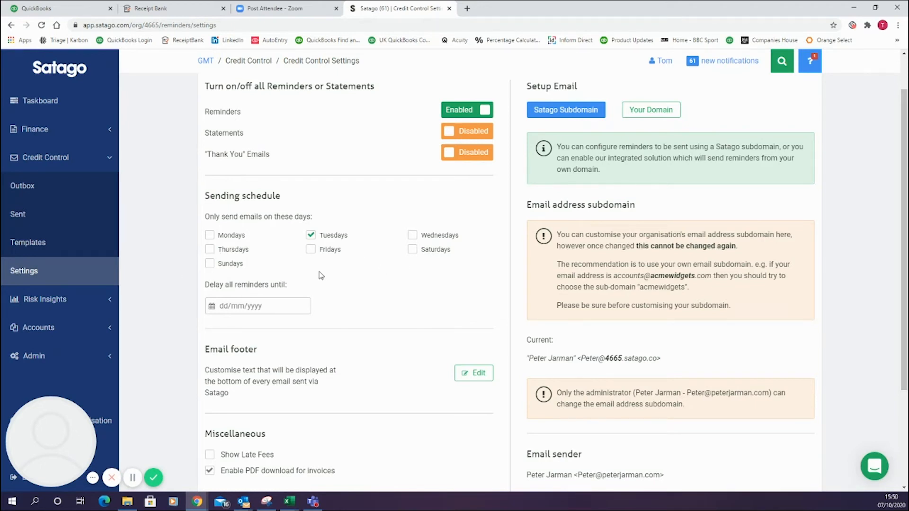
mouse_move(377, 234)
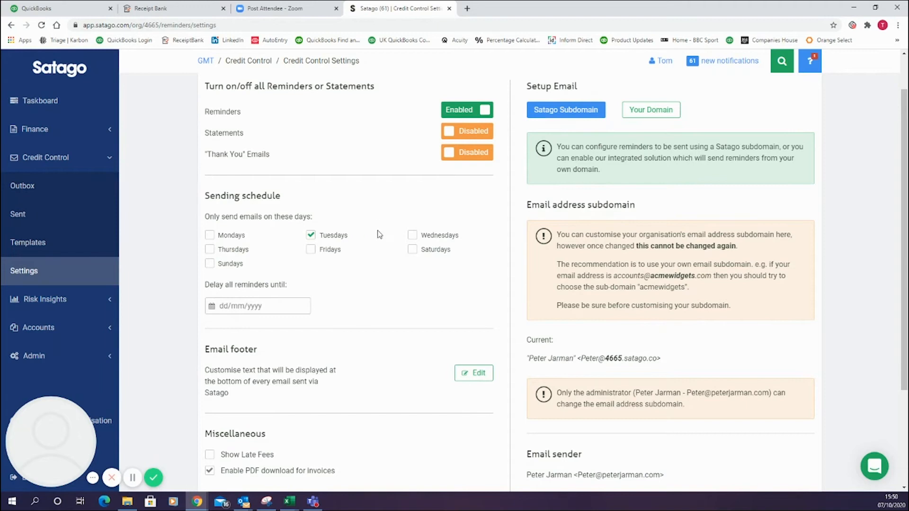
scroll("down", 3)
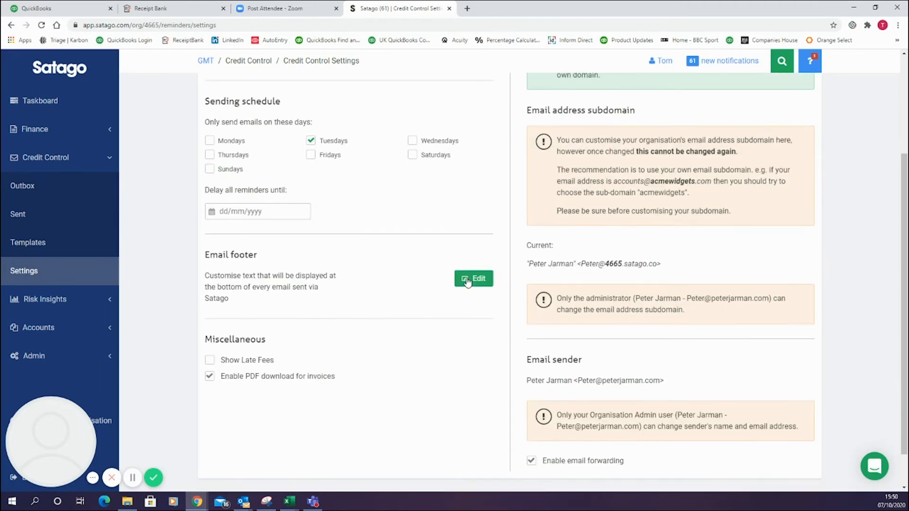
scroll("down", 3)
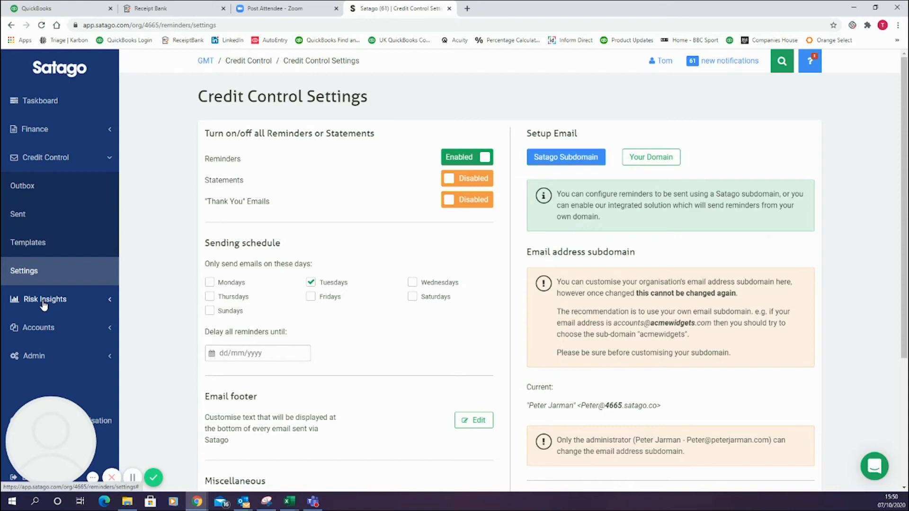
left_click(44, 300)
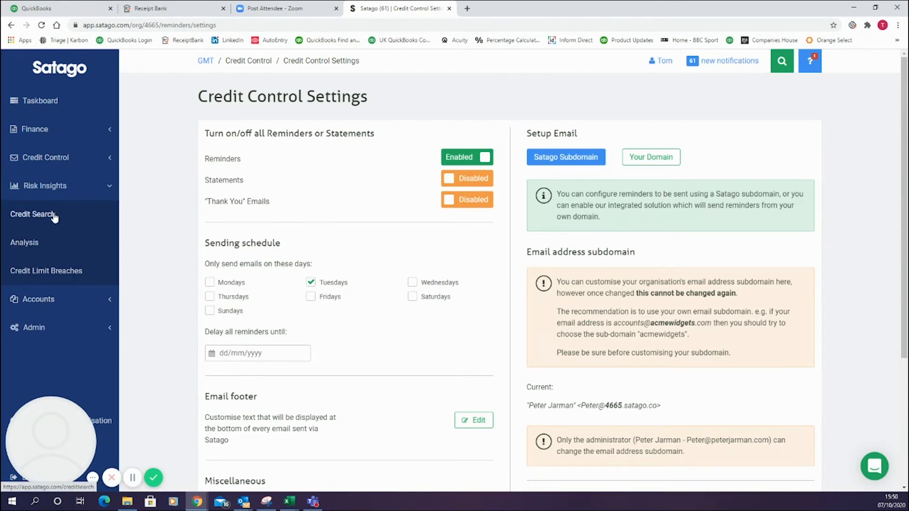
left_click(33, 214)
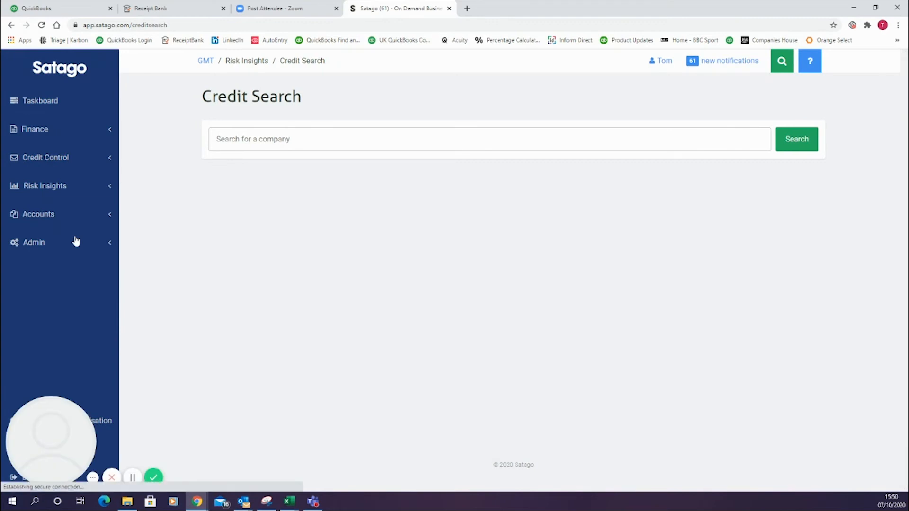
Step: Leave Credit Search and go to Accounts > Customers
left_click(44, 186)
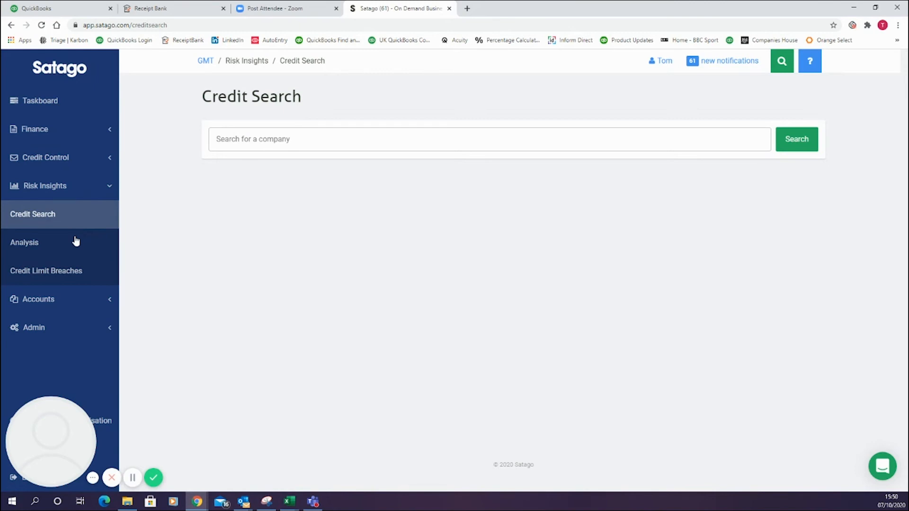
mouse_move(69, 257)
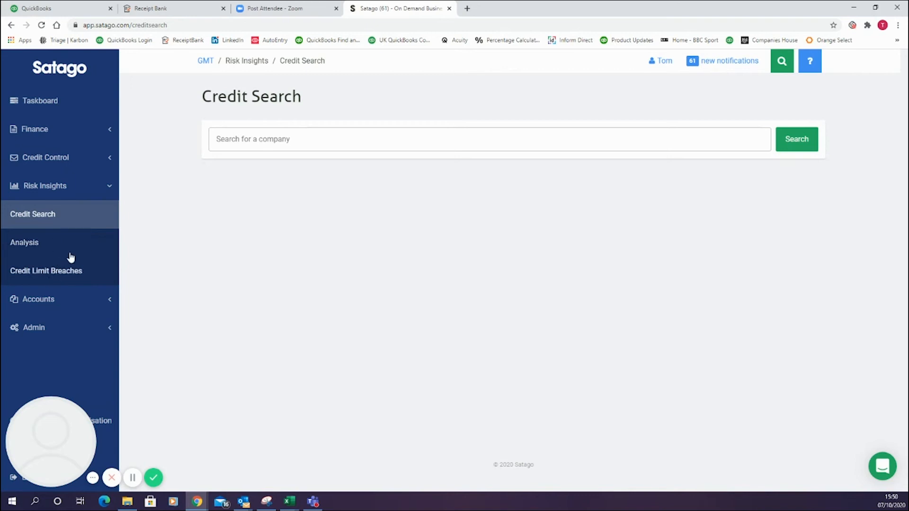
mouse_move(61, 310)
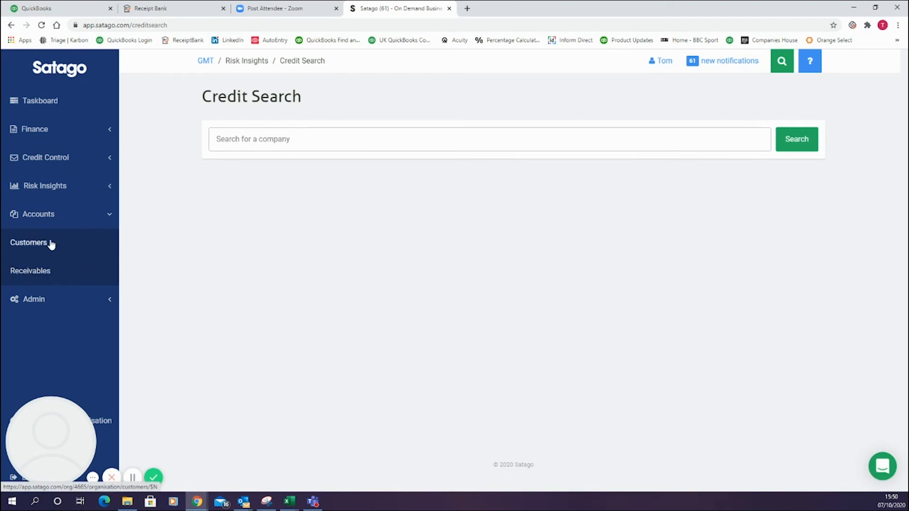
left_click(29, 242)
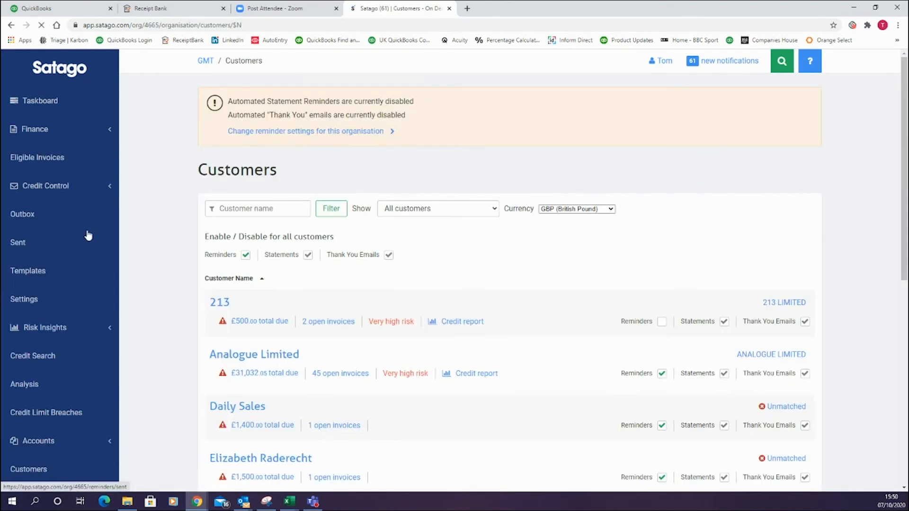
Step: Scroll down the customer list to Later Ltd, owing £14,114, and open it
scroll("down", 3)
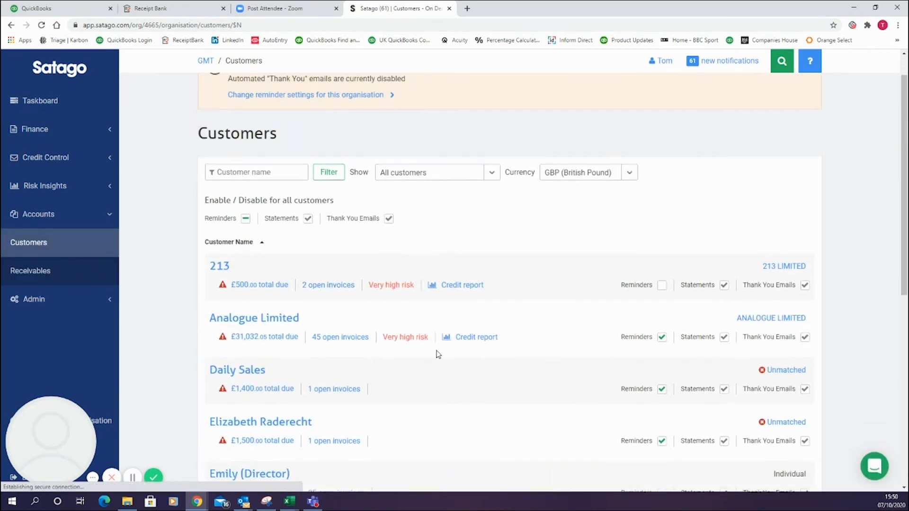
scroll("down", 3)
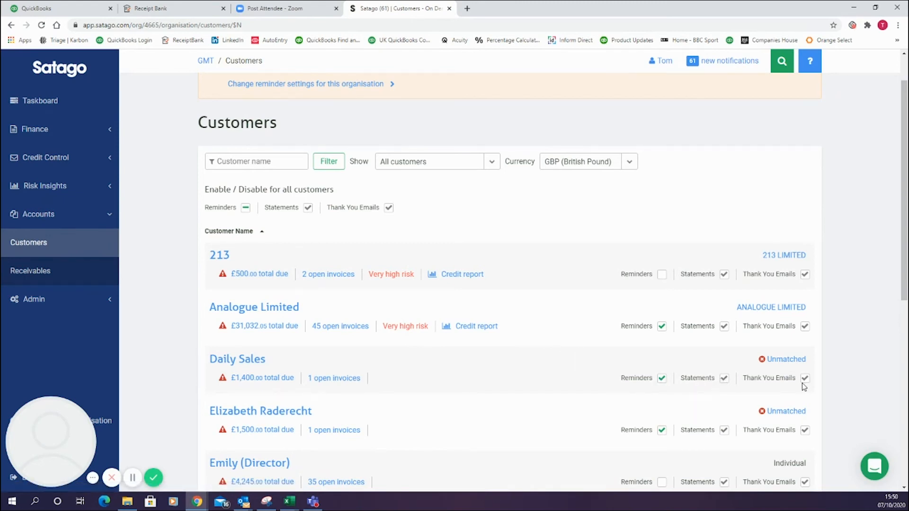
scroll("down", 3)
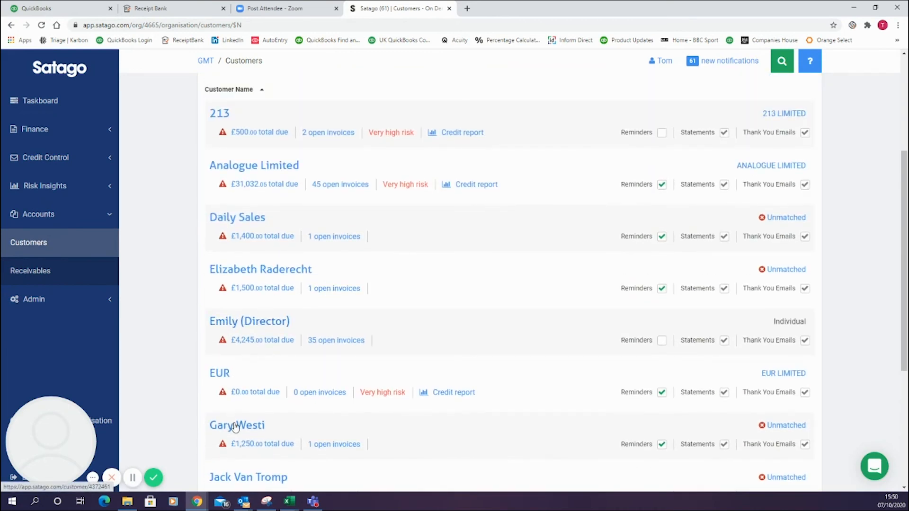
scroll("down", 3)
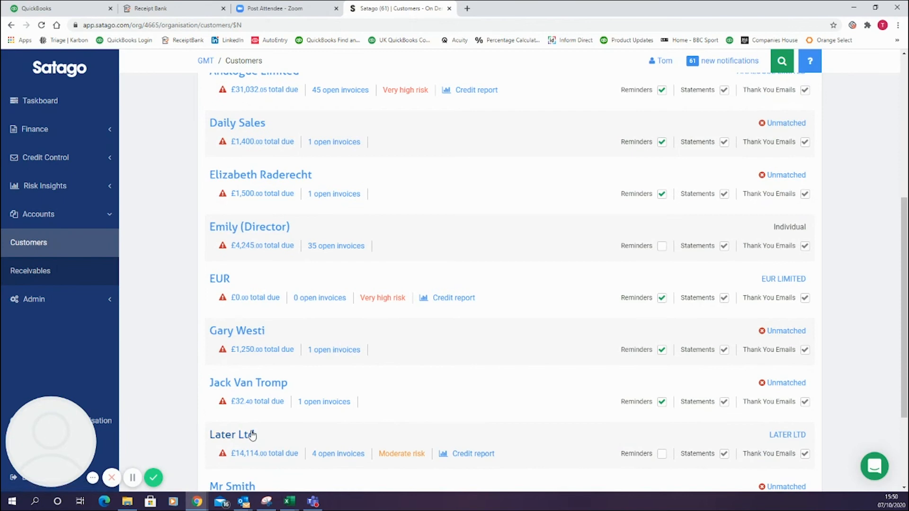
left_click(233, 434)
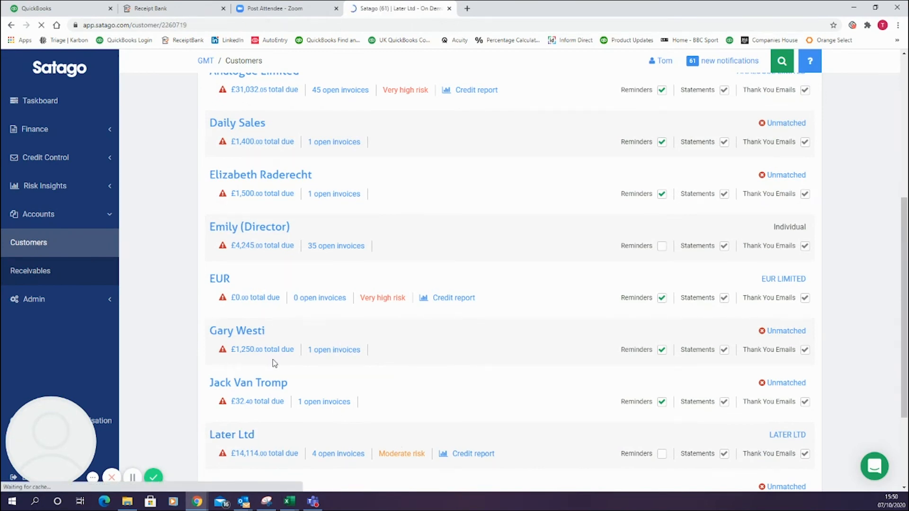
Step: Check Later Ltd's Conversations and Outbox & Sent tabs, both empty of messages
left_click(231, 434)
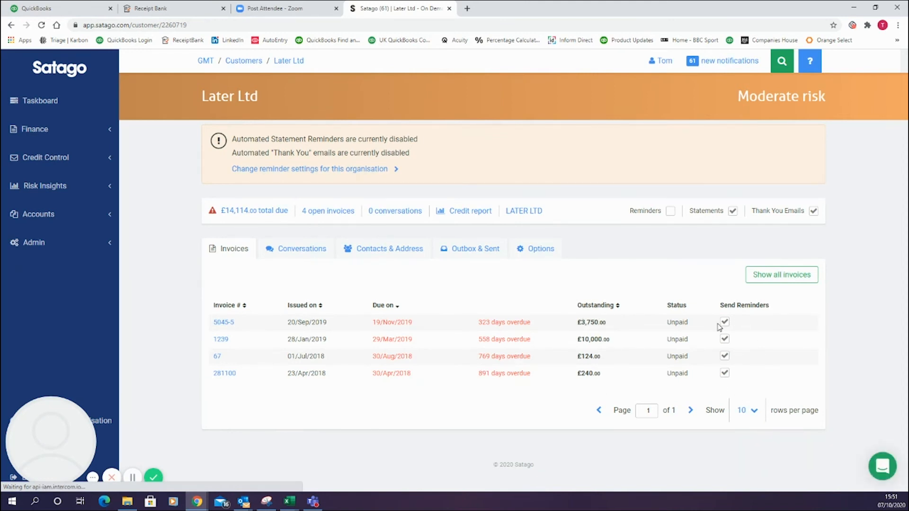
mouse_move(597, 311)
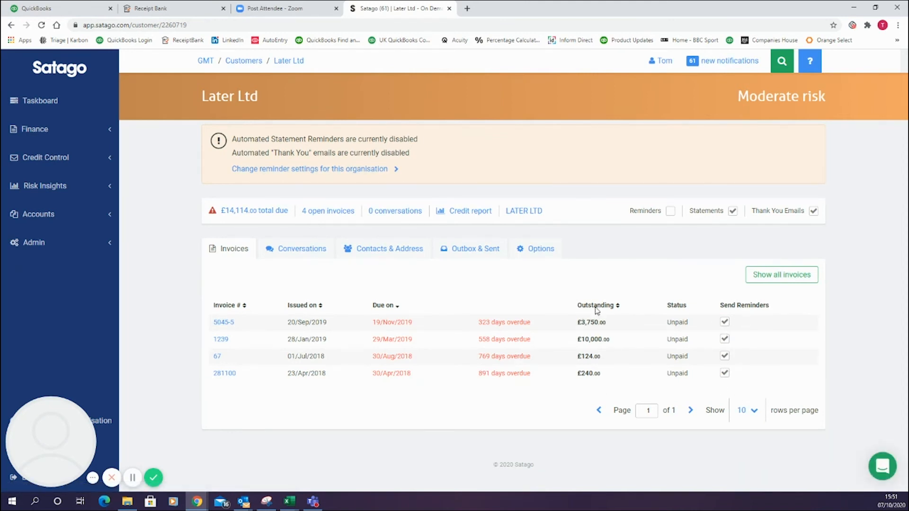
left_click(301, 248)
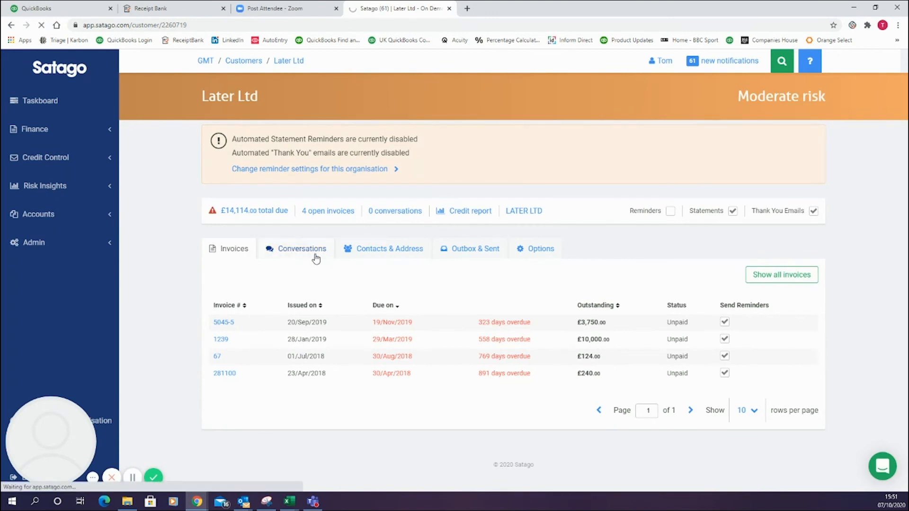
left_click(302, 248)
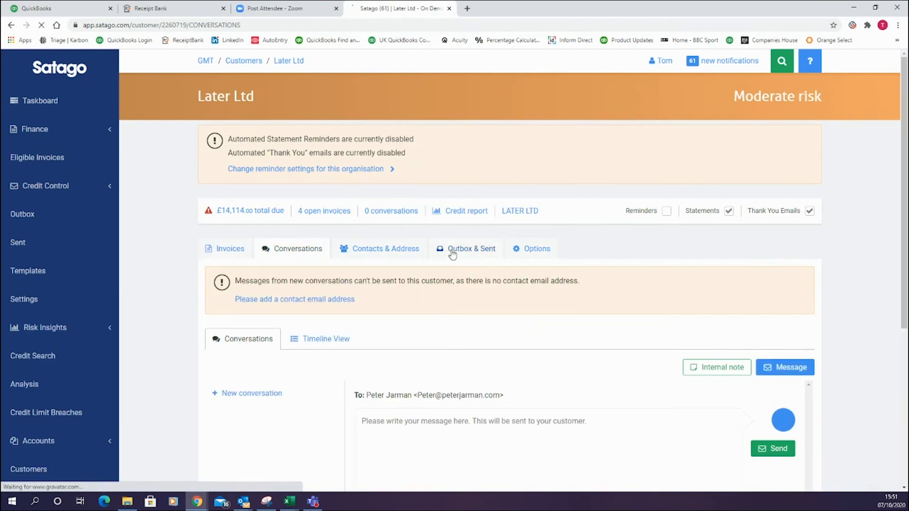
left_click(471, 248)
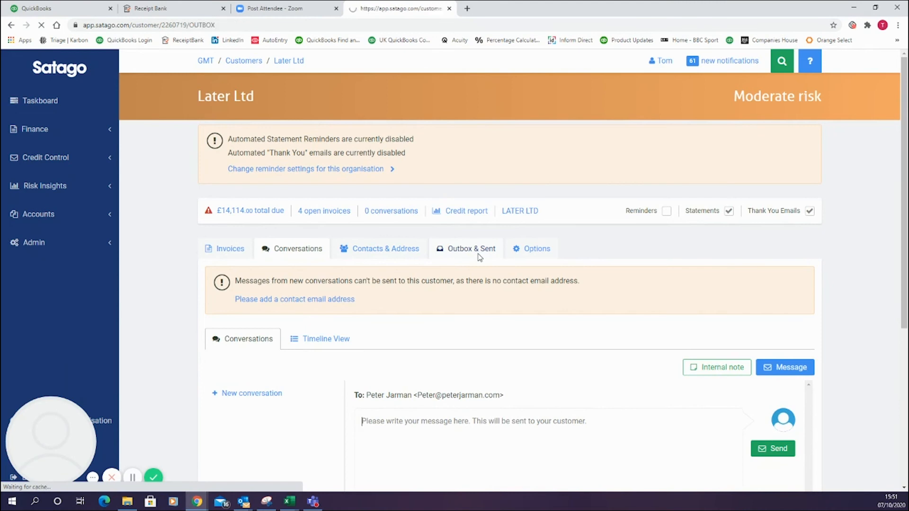
left_click(470, 248)
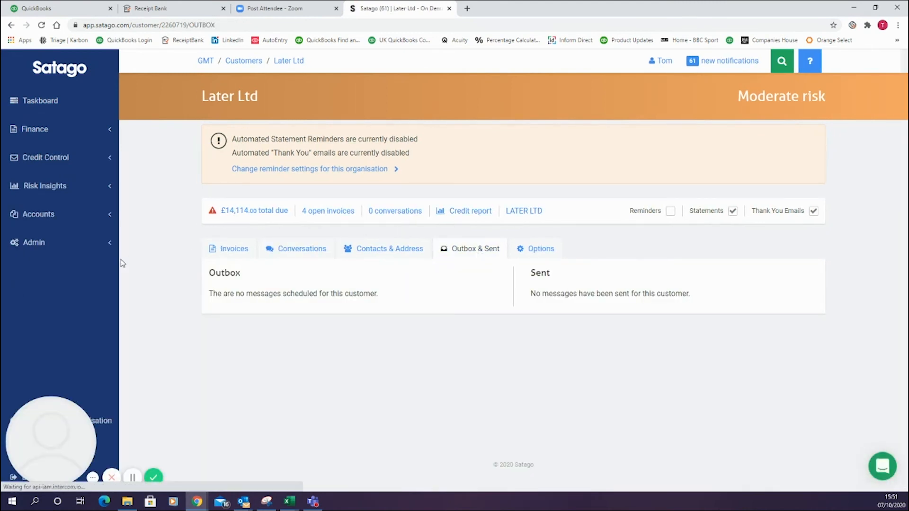
left_click(38, 214)
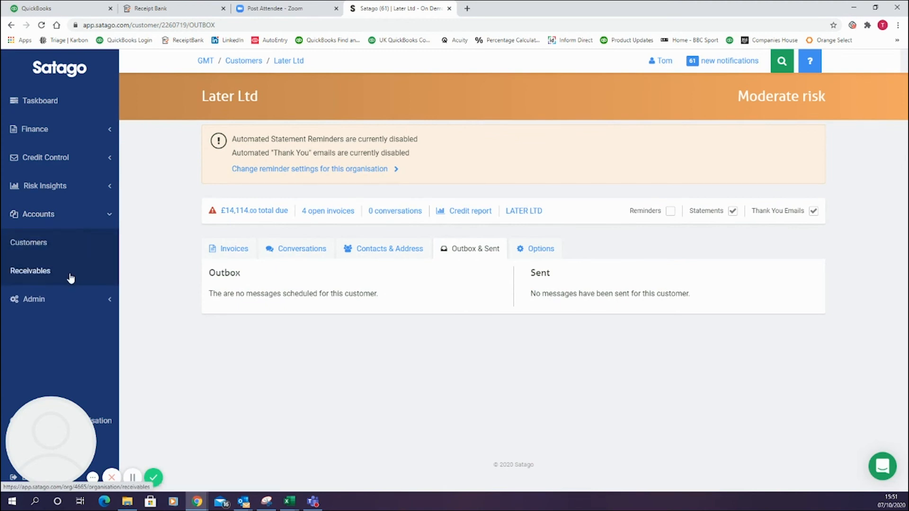
Step: Scroll the Receivables invoice list with issue dates, due status and outstanding amounts
left_click(30, 271)
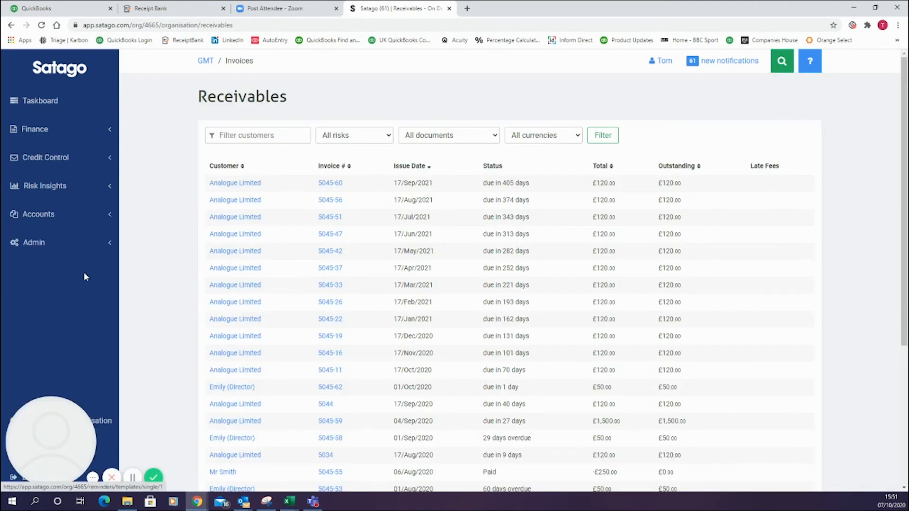
scroll("down", 3)
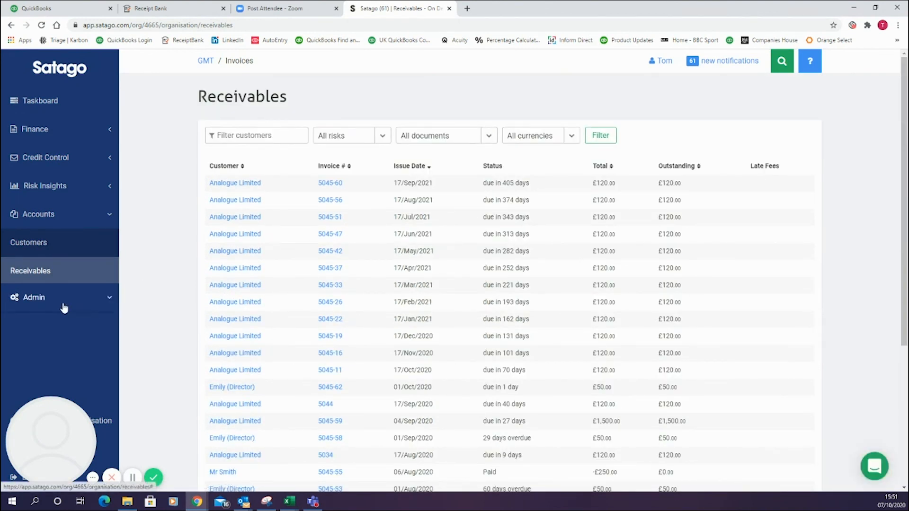
left_click(33, 297)
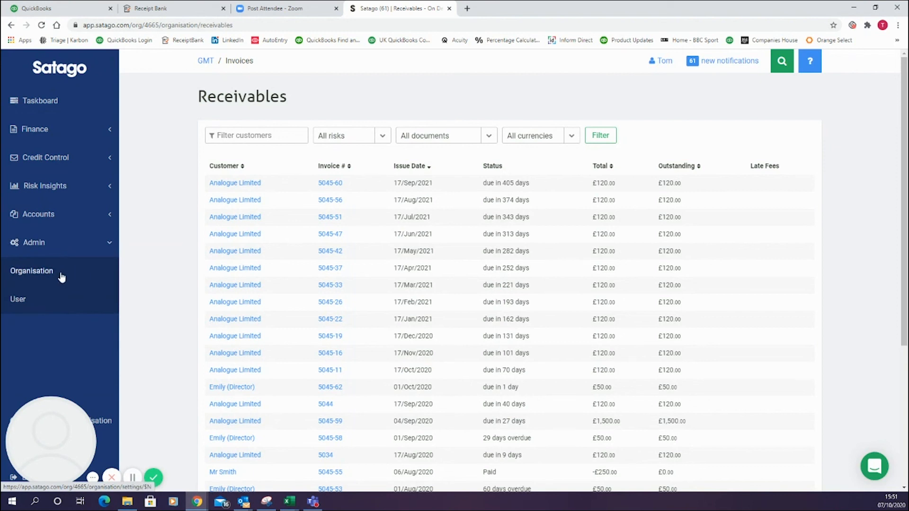
left_click(31, 271)
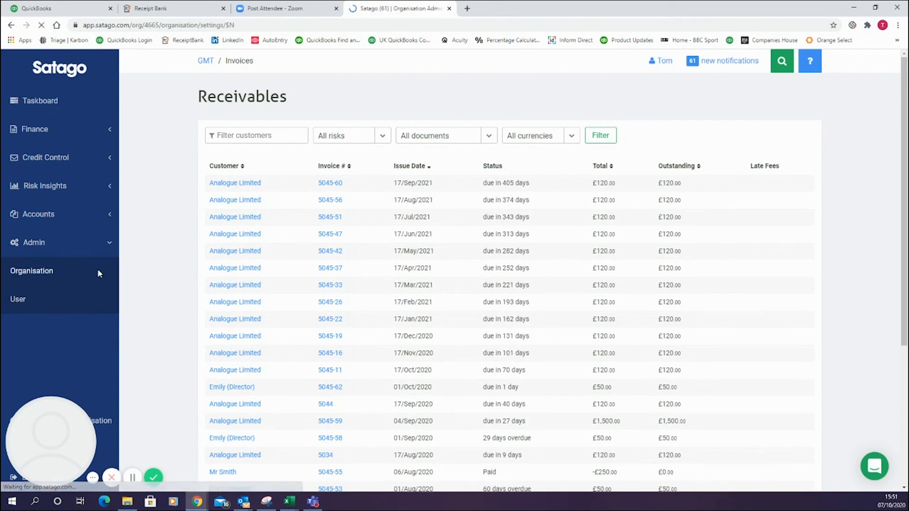
Step: Review the organisation Details, then view Billing with active Standard and Basic Plan (Legacy)
left_click(31, 271)
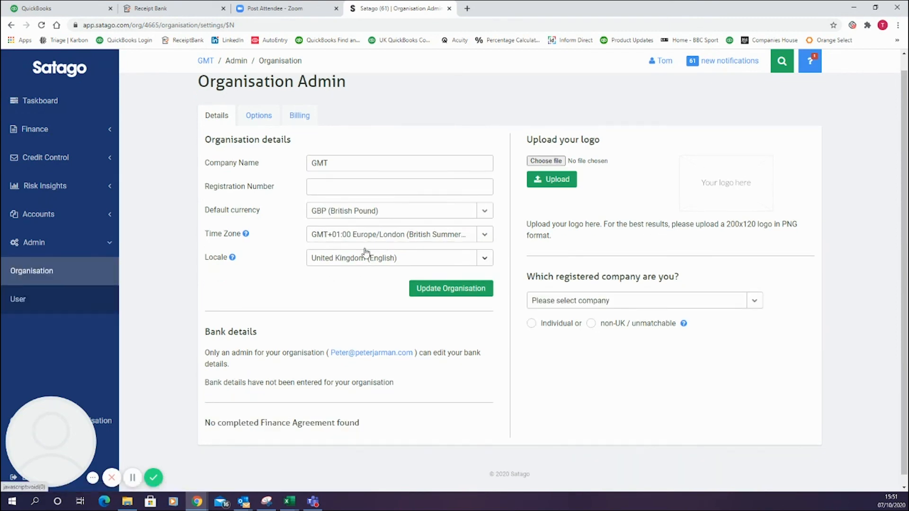
scroll("down", 3)
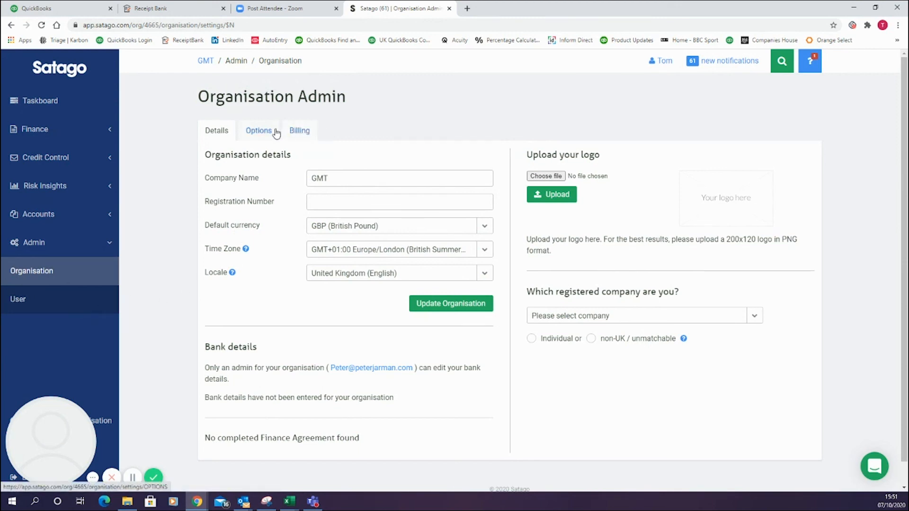
mouse_move(259, 130)
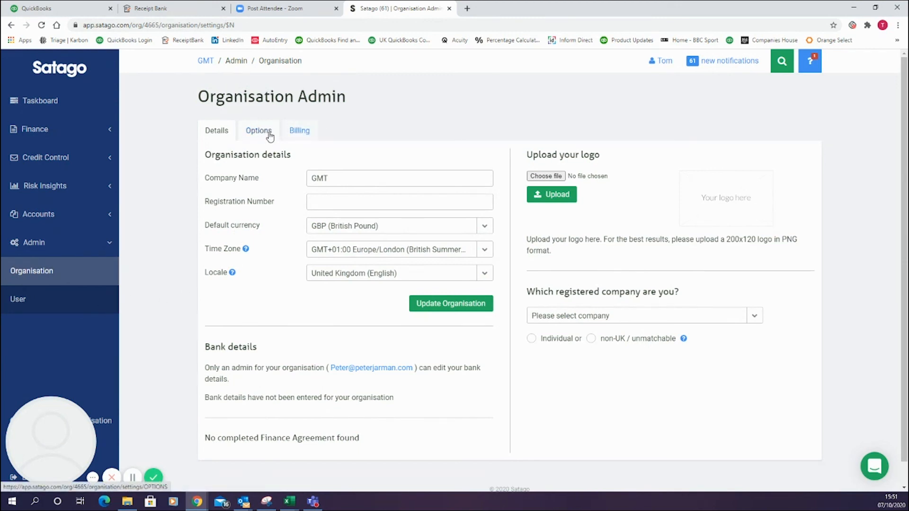
left_click(299, 129)
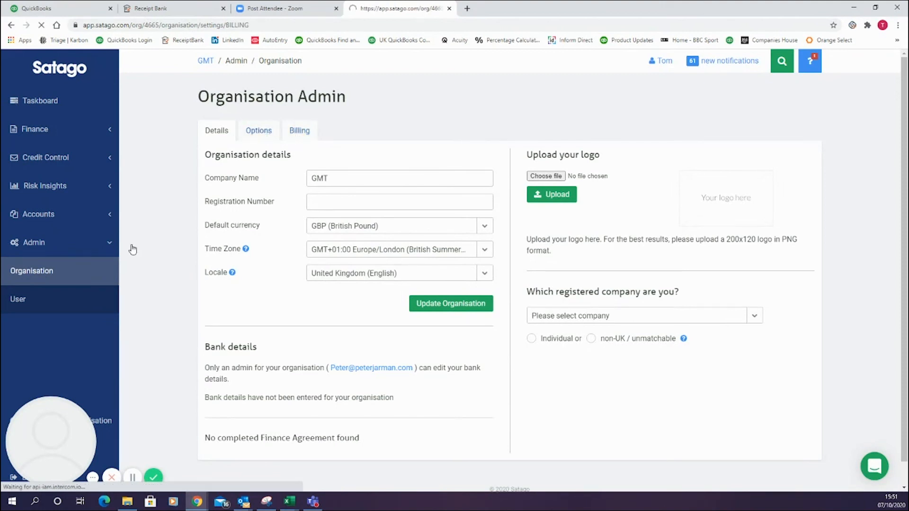
left_click(299, 130)
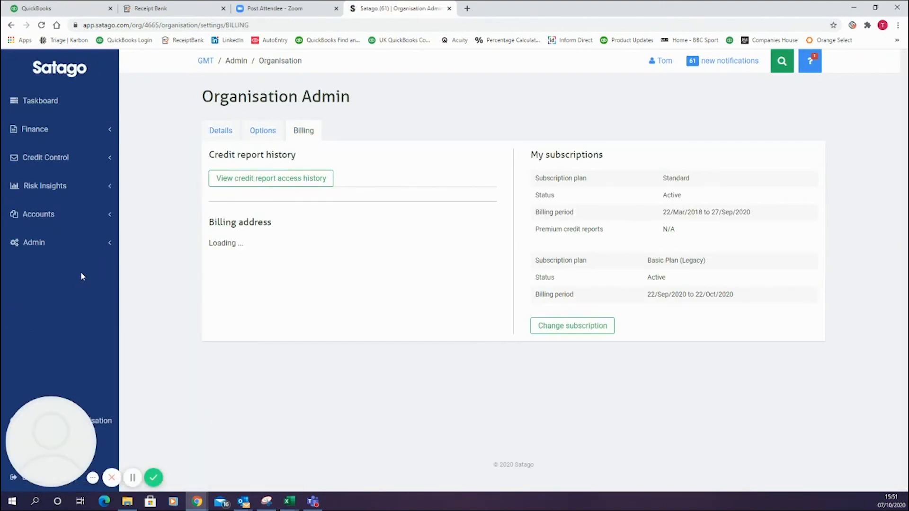